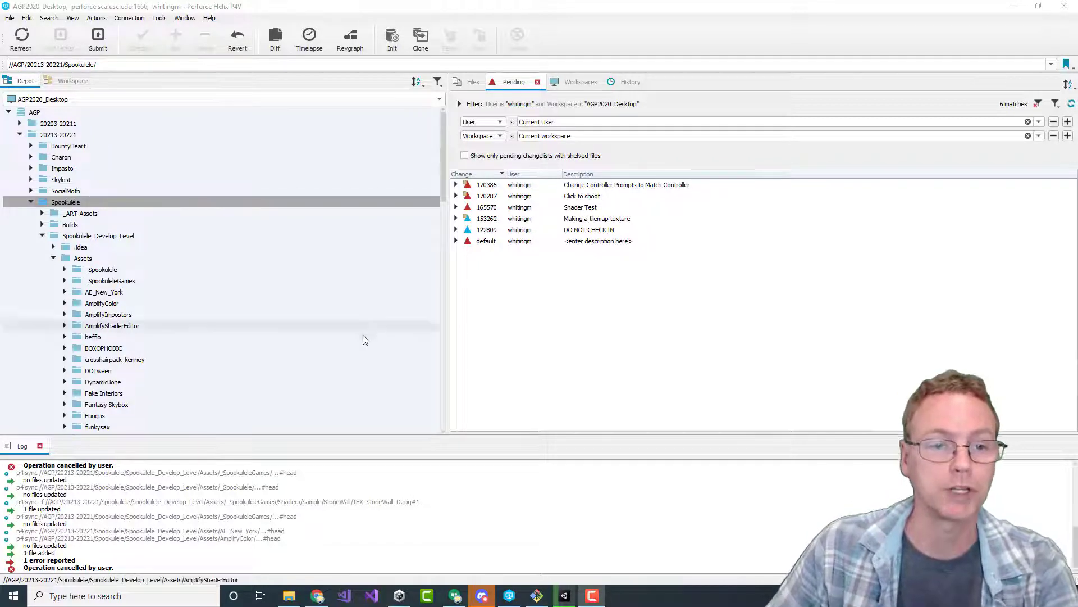
Expand pending changelist 170385 to list its opened and shelved files.
{"action": "left_click", "coordinate": [65, 201]}
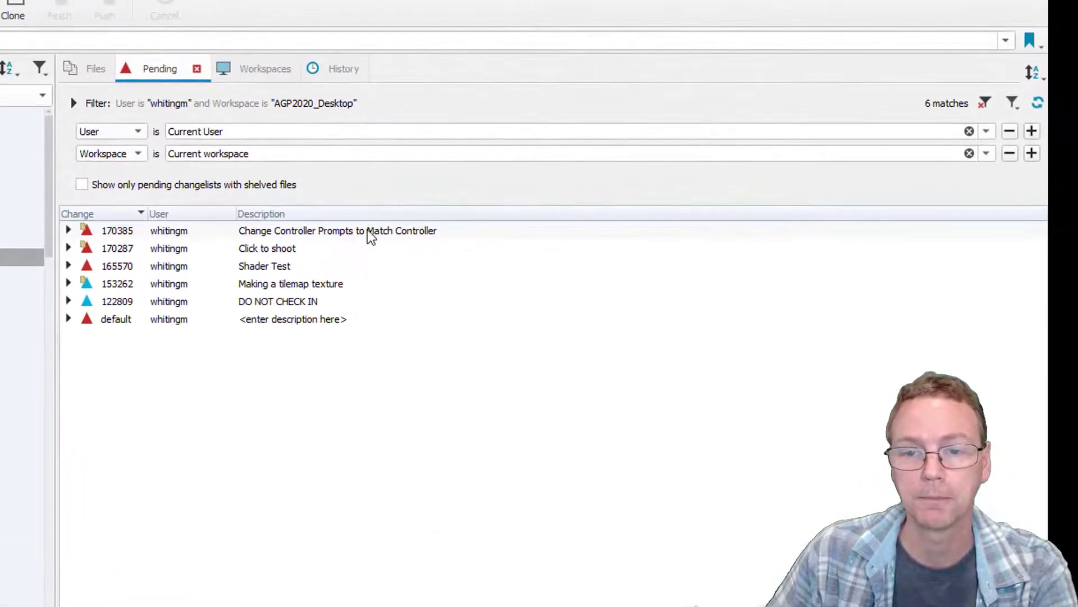
{"action": "mouse_move", "coordinate": [73, 236]}
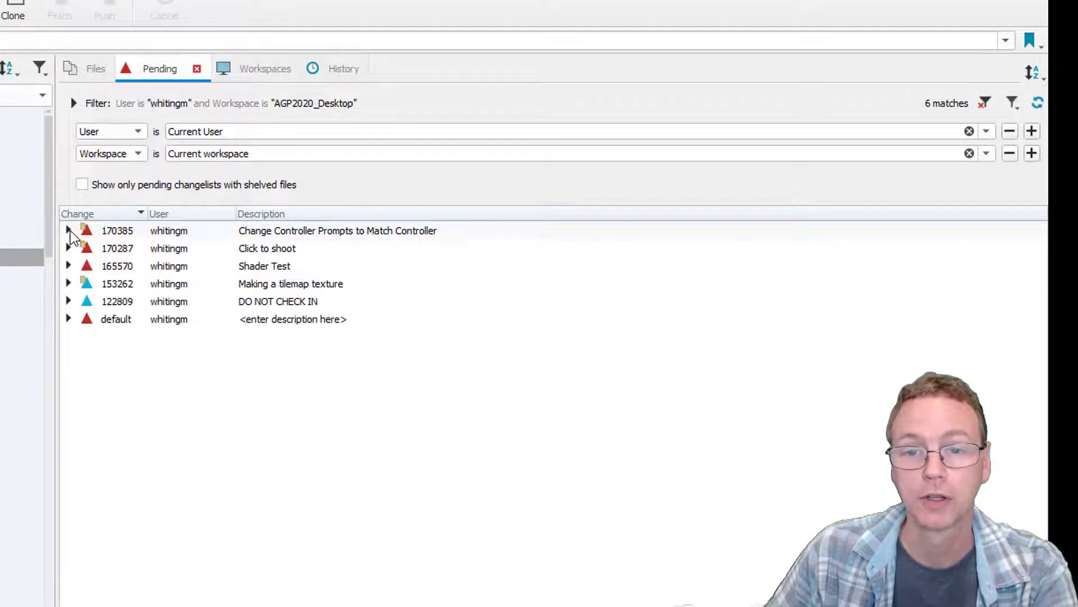
{"action": "left_click", "coordinate": [68, 230]}
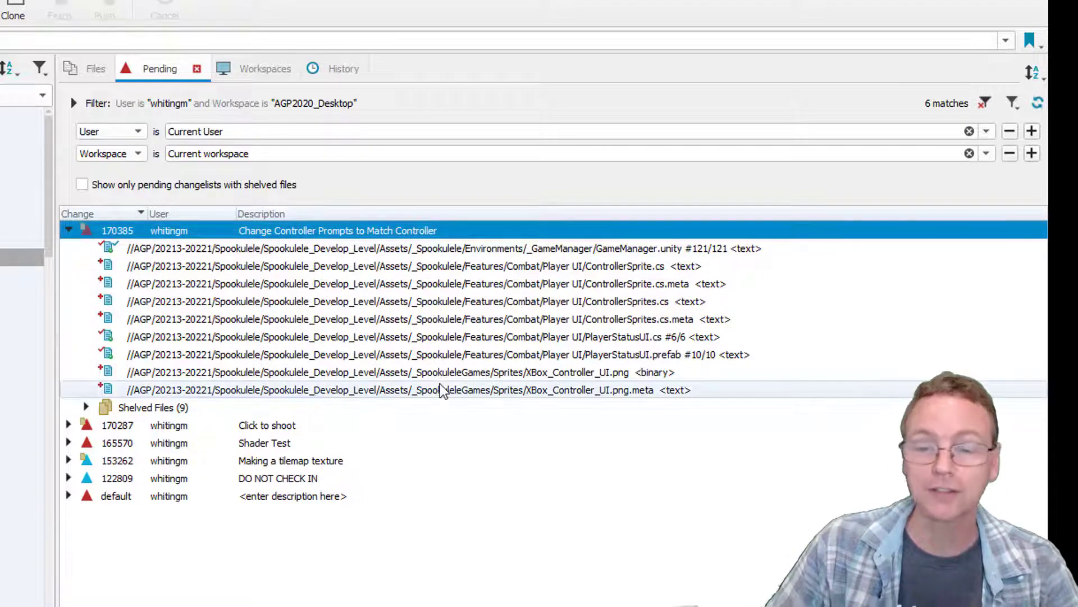
{"action": "mouse_move", "coordinate": [440, 389]}
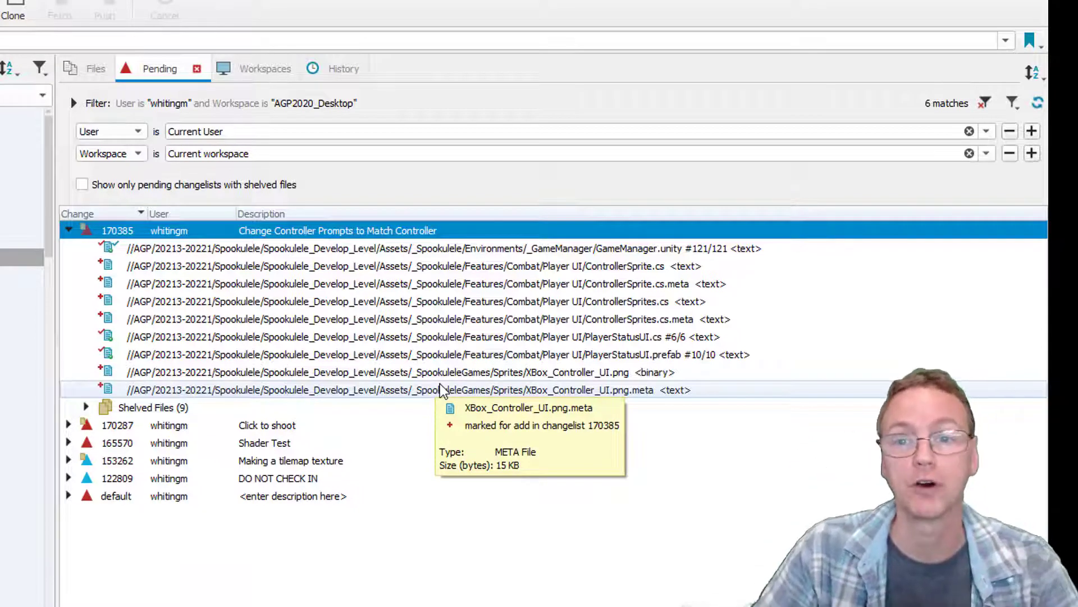
{"action": "mouse_move", "coordinate": [329, 241]}
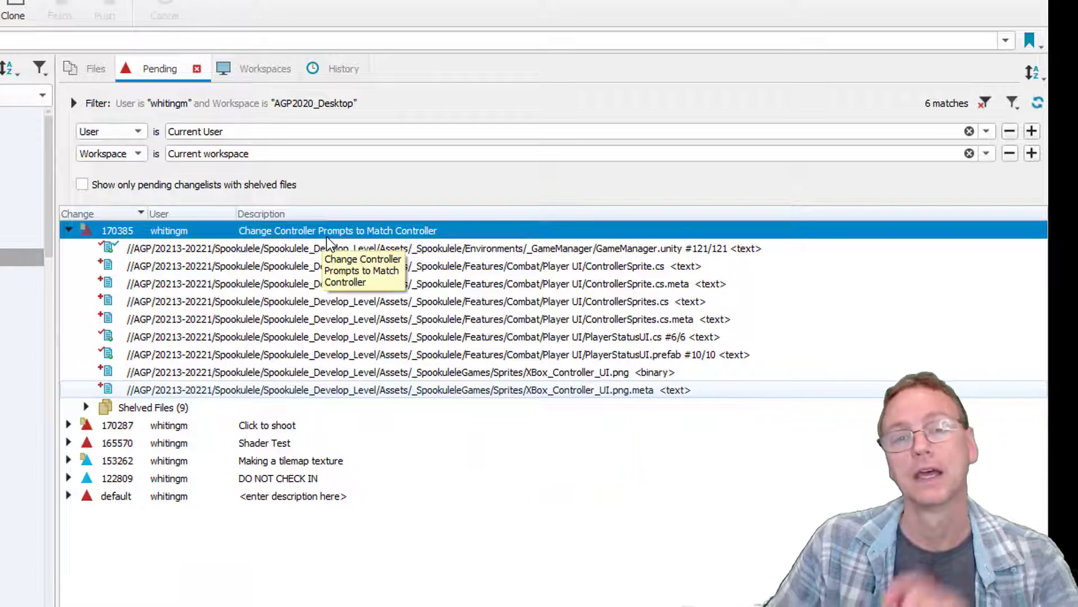
{"action": "mouse_move", "coordinate": [406, 248]}
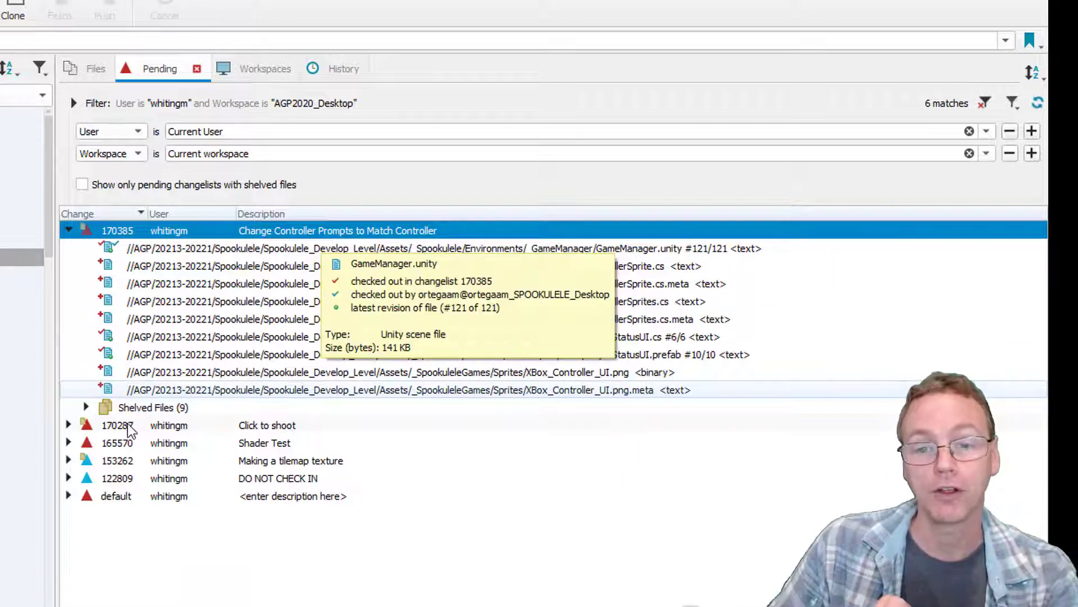
Expand the Shelved Files (9) node of 170385 and select XBox_Controller_UI.png.
{"action": "left_click", "coordinate": [85, 407]}
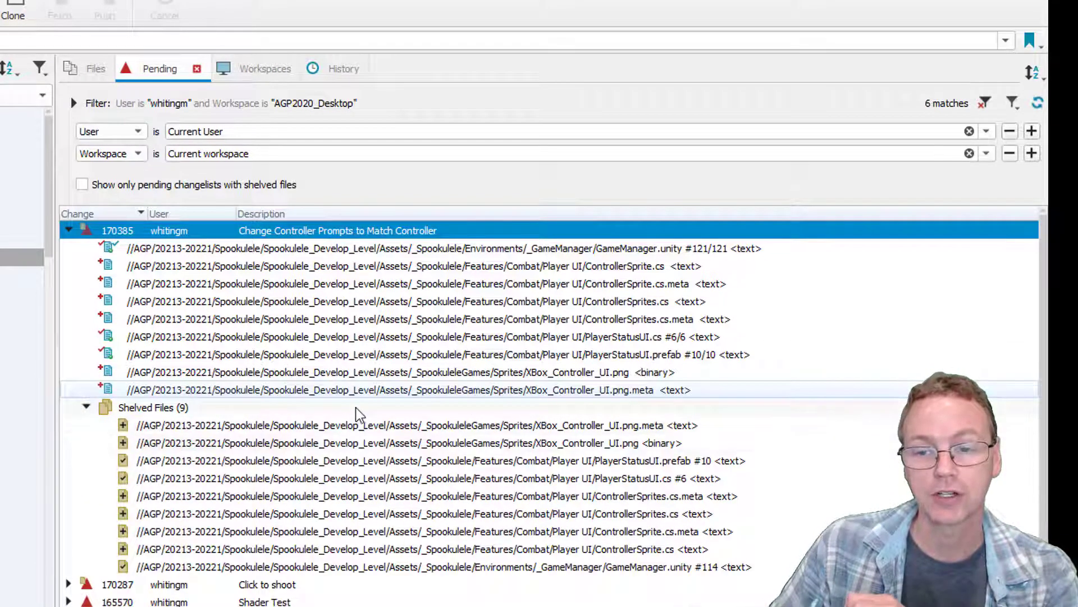
{"action": "mouse_move", "coordinate": [303, 584]}
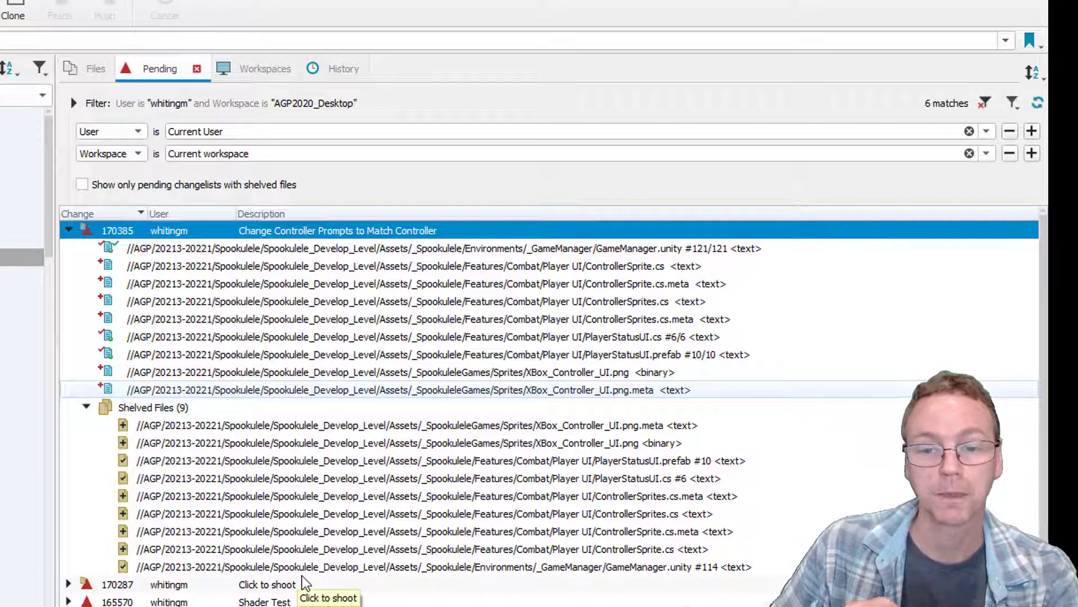
{"action": "mouse_move", "coordinate": [279, 415]}
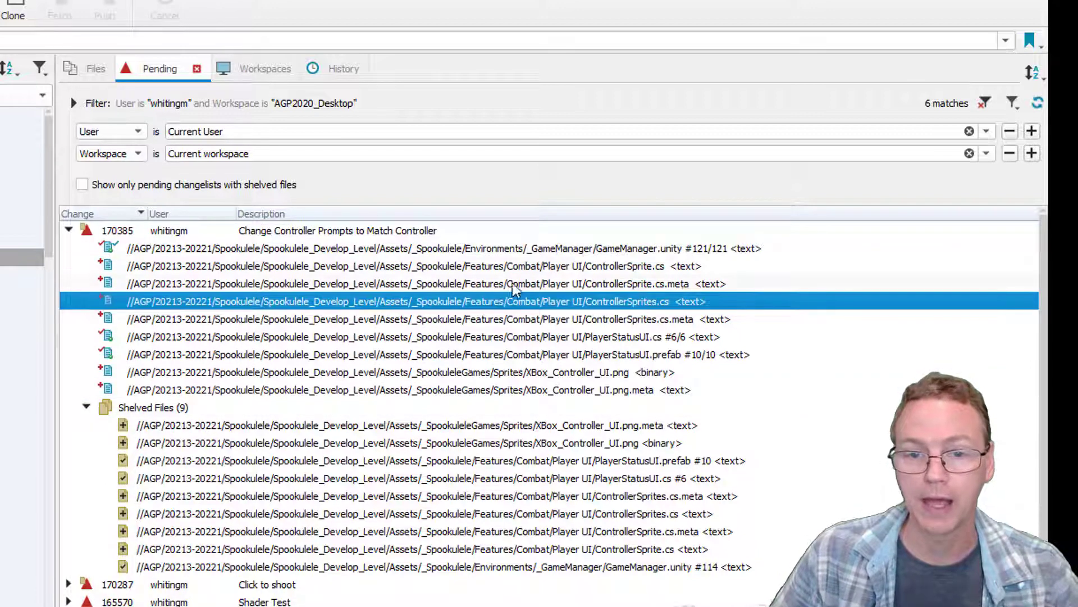
{"action": "mouse_move", "coordinate": [546, 342]}
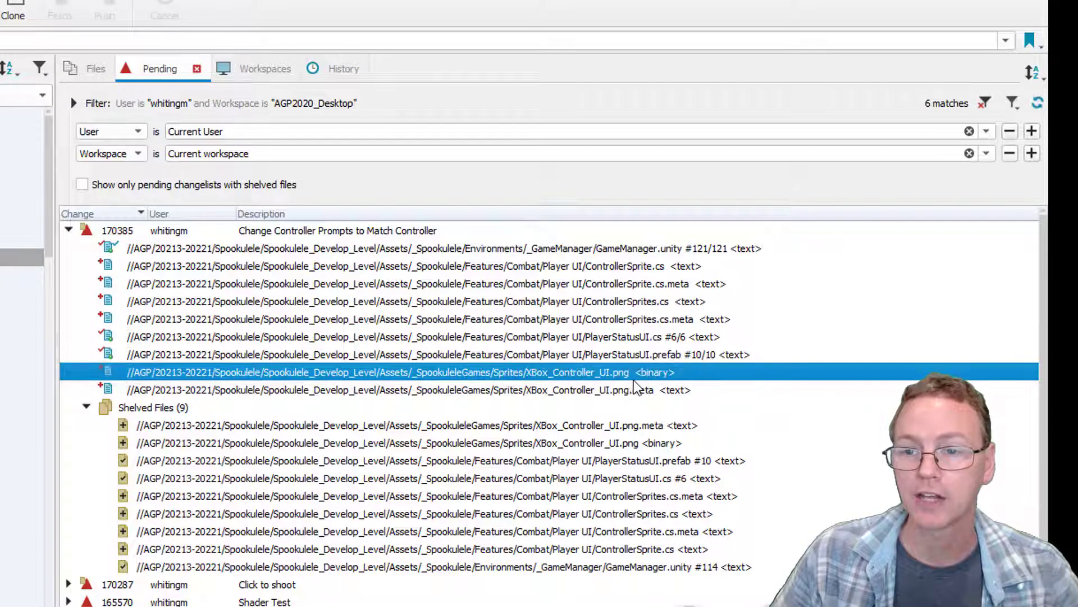
{"action": "left_click", "coordinate": [443, 248]}
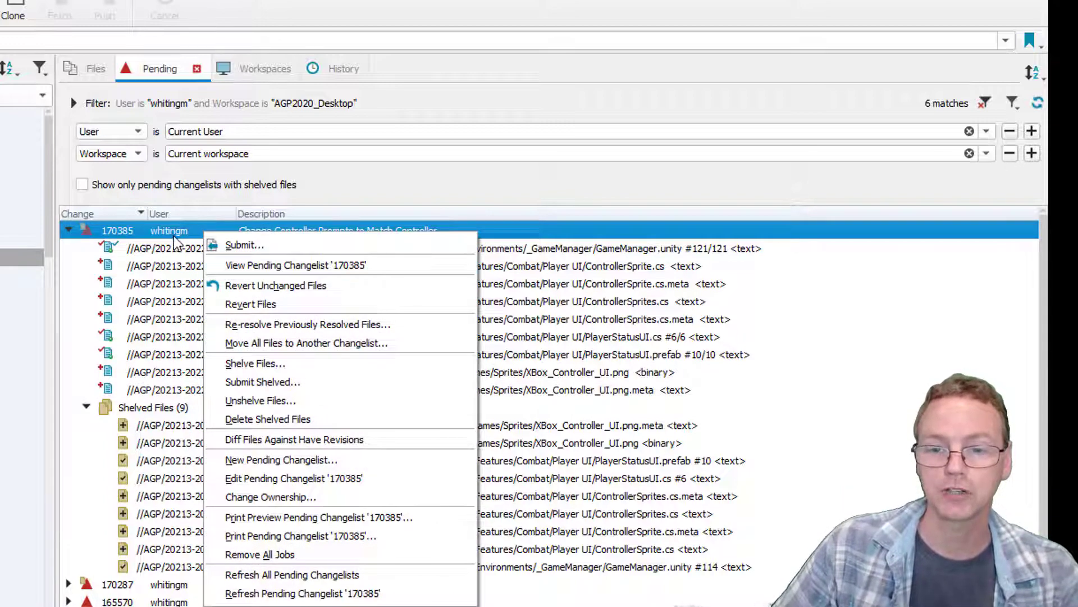
Shelve changelist 170385's files with 'Don't shelve unchanged files' enabled.
{"action": "left_click", "coordinate": [255, 364]}
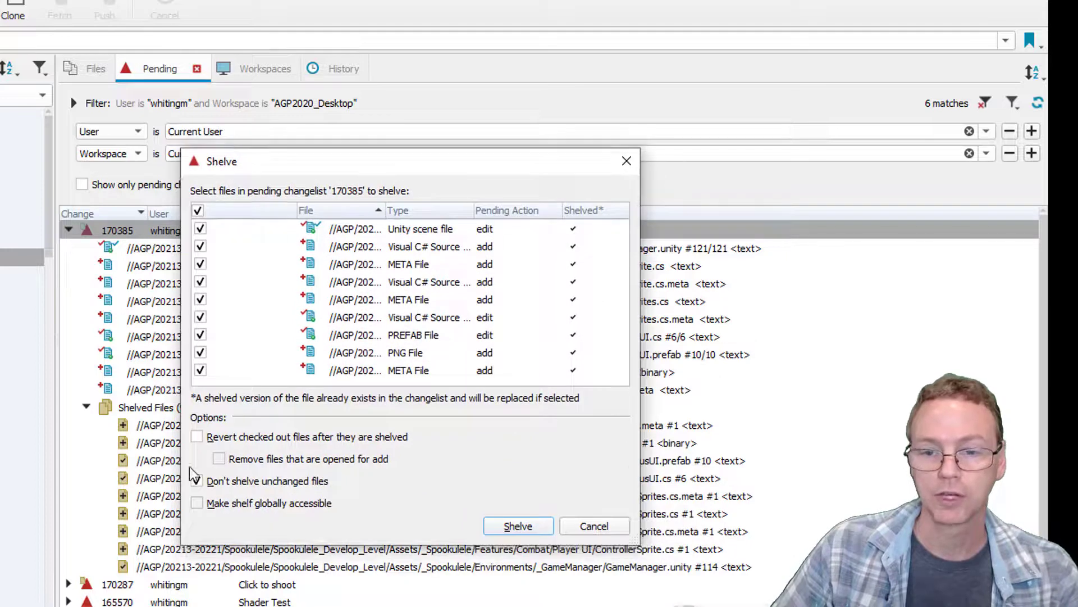
{"action": "left_click", "coordinate": [197, 480]}
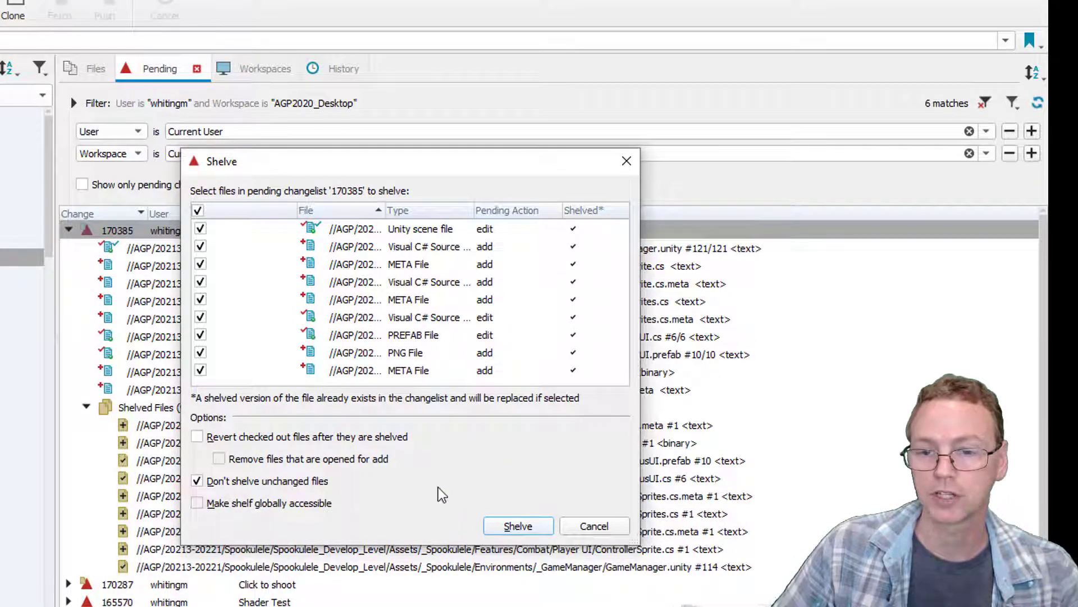
{"action": "mouse_move", "coordinate": [518, 526]}
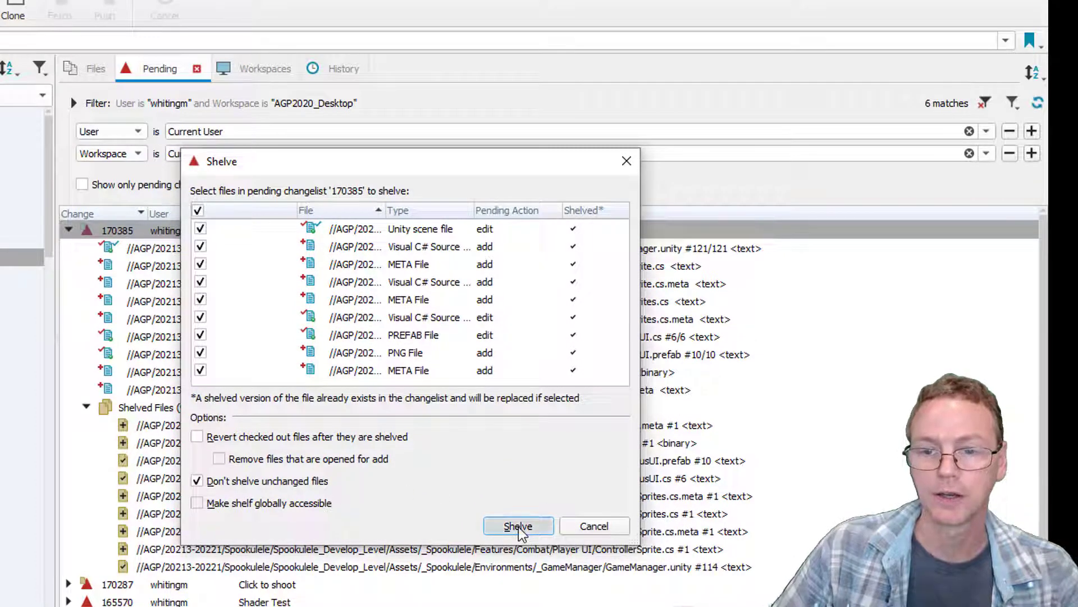
{"action": "left_click", "coordinate": [518, 525]}
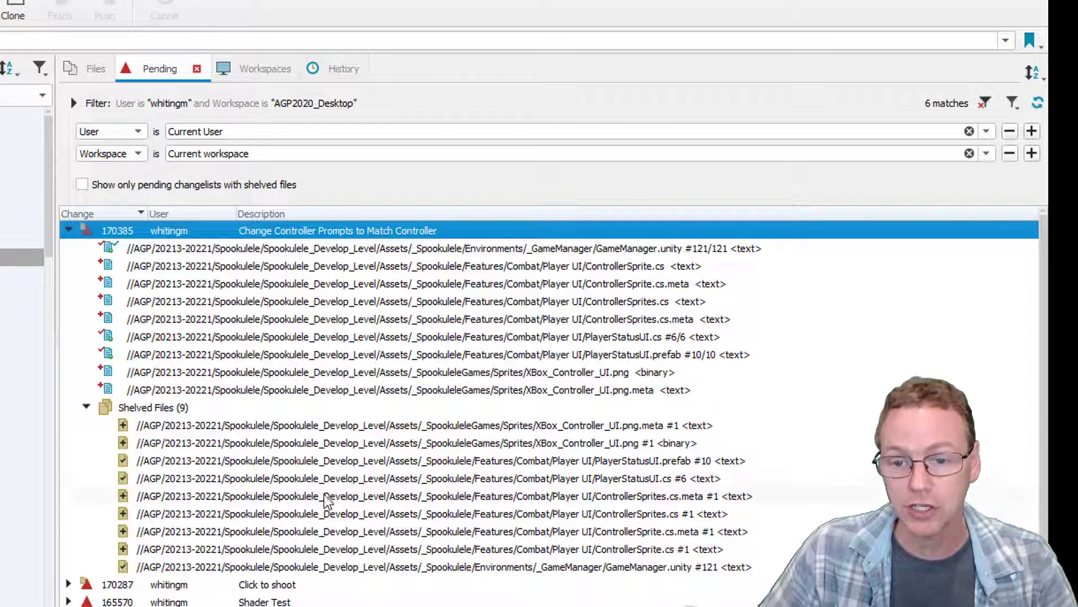
{"action": "mouse_move", "coordinate": [327, 425]}
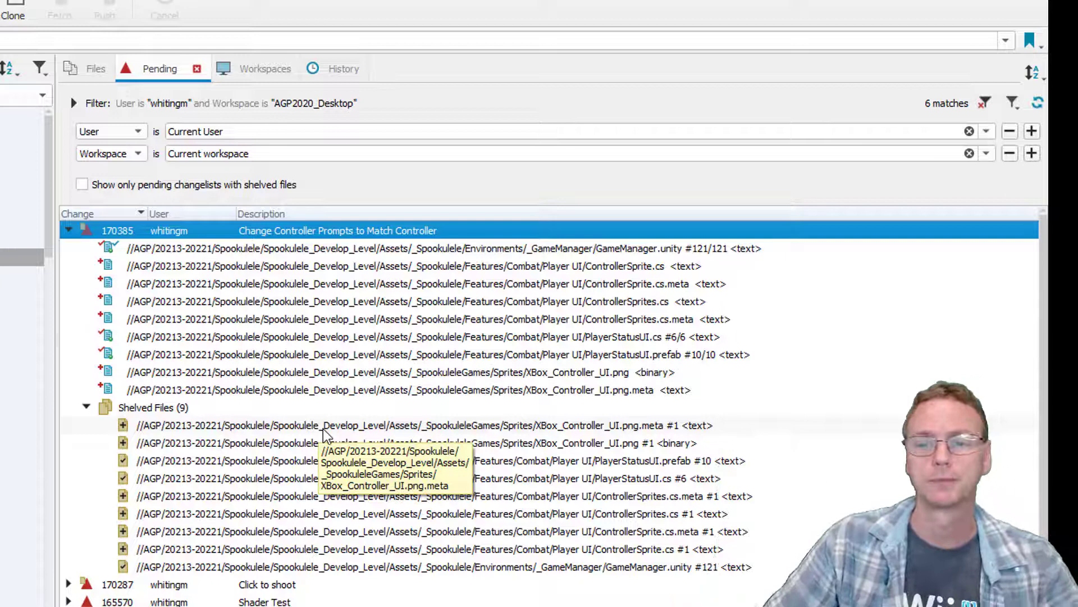
Collapse the Shelved Files node and then changelist 170385 itself.
{"action": "left_click", "coordinate": [419, 425]}
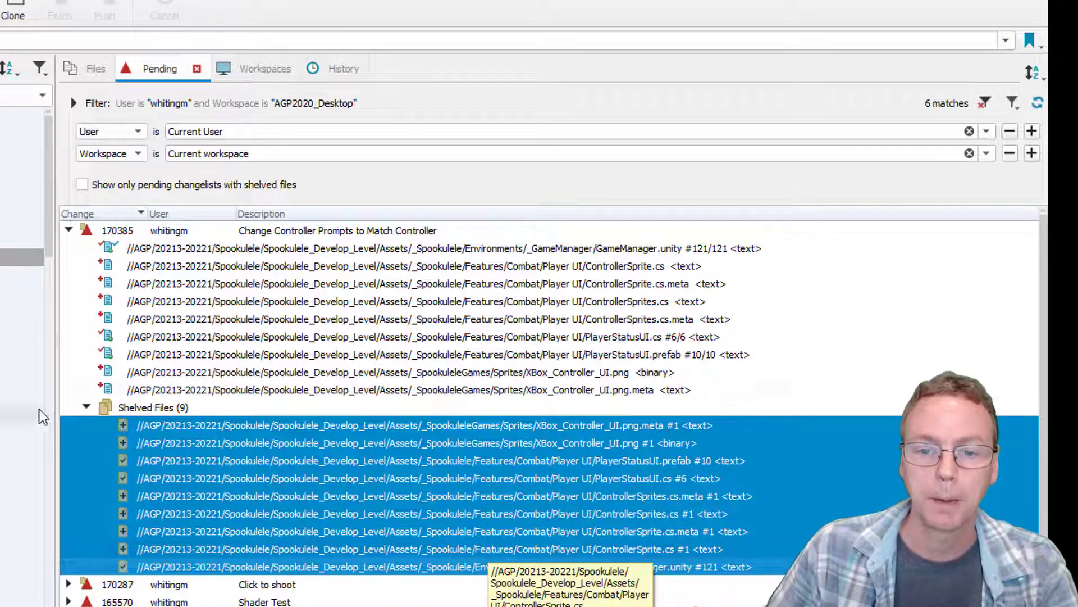
{"action": "left_click", "coordinate": [86, 407]}
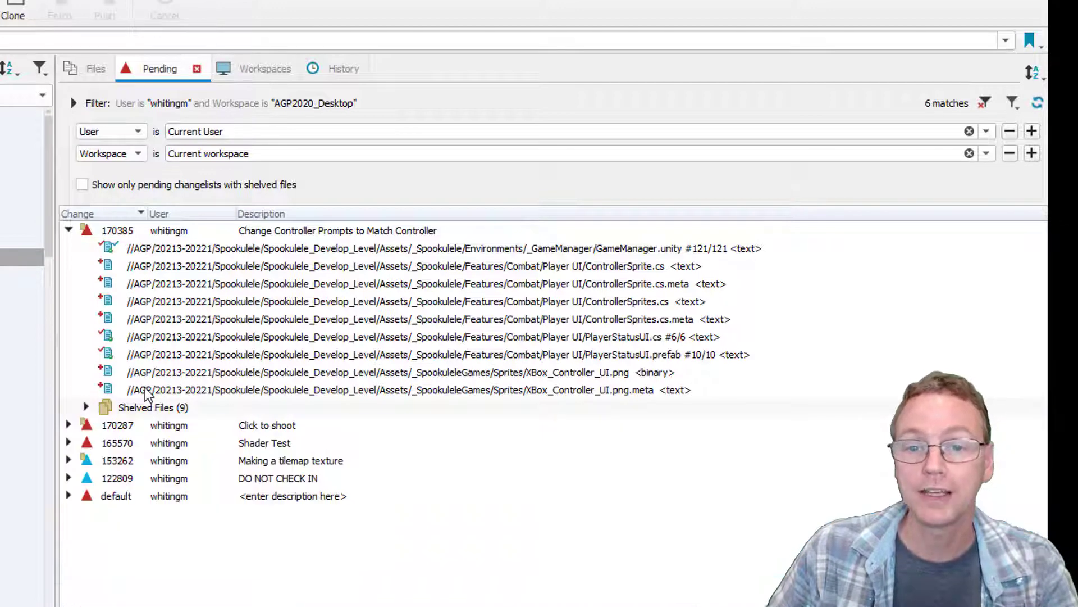
{"action": "mouse_move", "coordinate": [68, 230]}
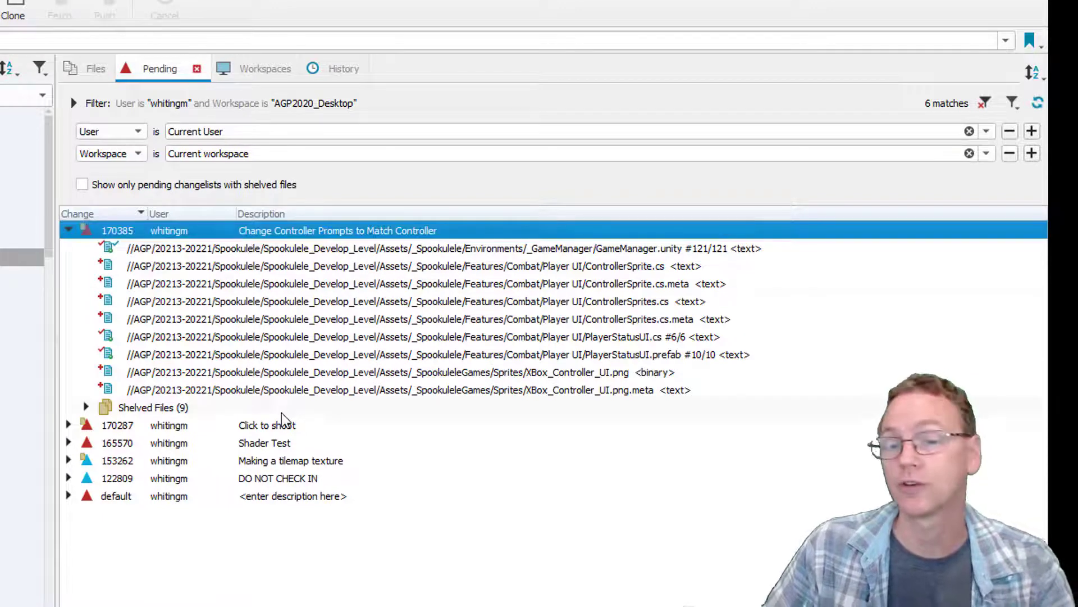
{"action": "mouse_move", "coordinate": [169, 382]}
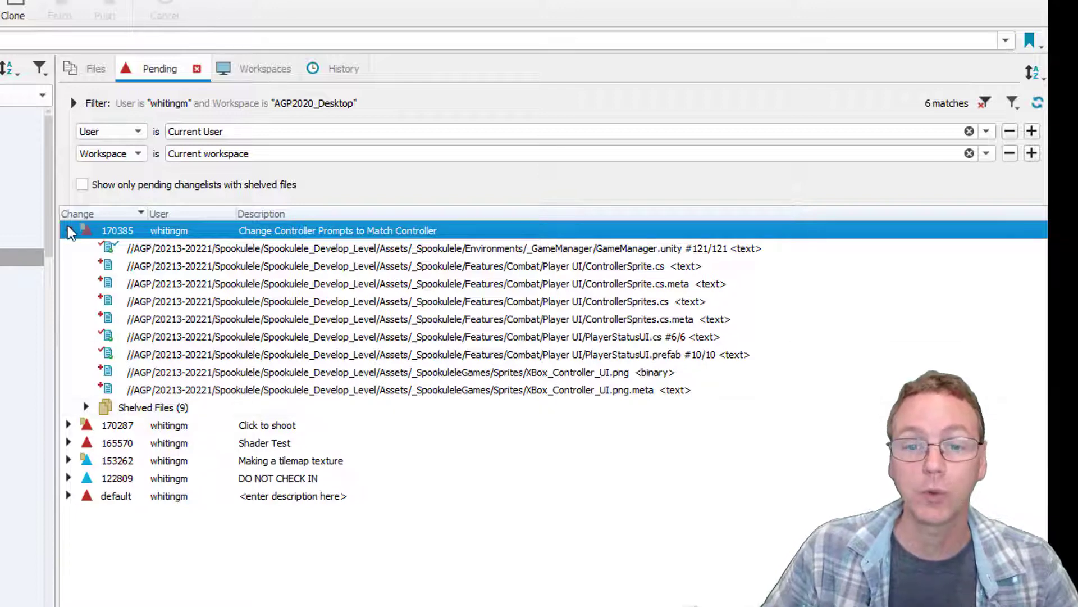
{"action": "mouse_move", "coordinate": [454, 355]}
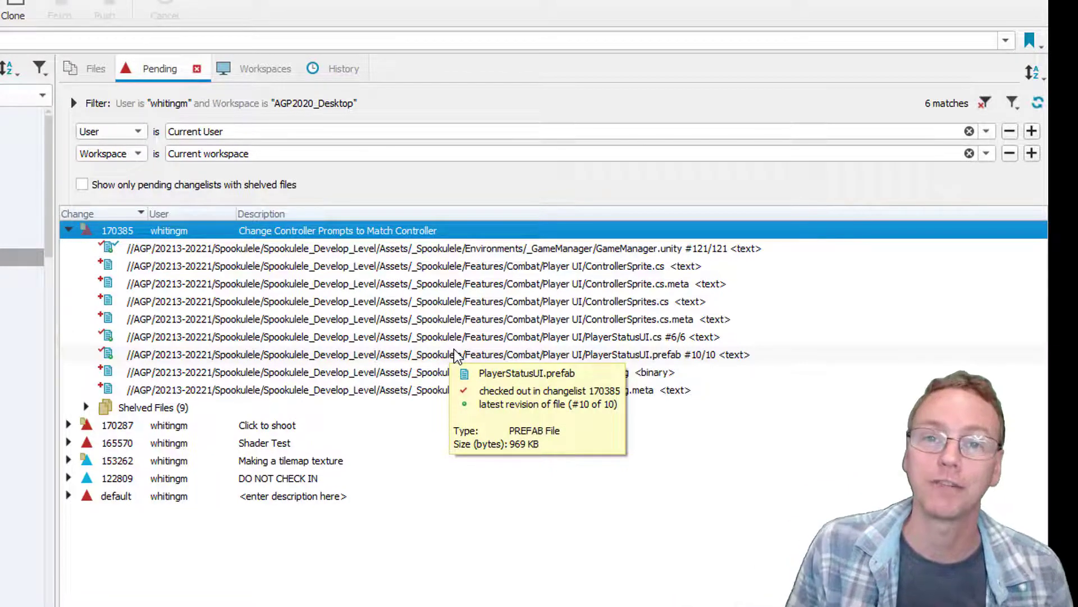
{"action": "left_click", "coordinate": [68, 230]}
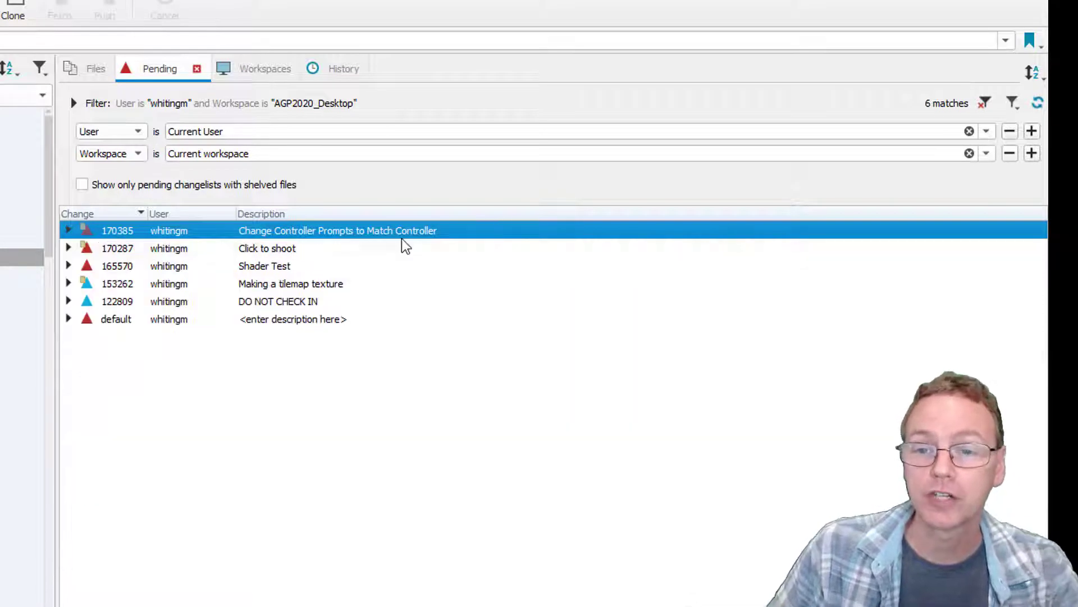
{"action": "mouse_move", "coordinate": [113, 249]}
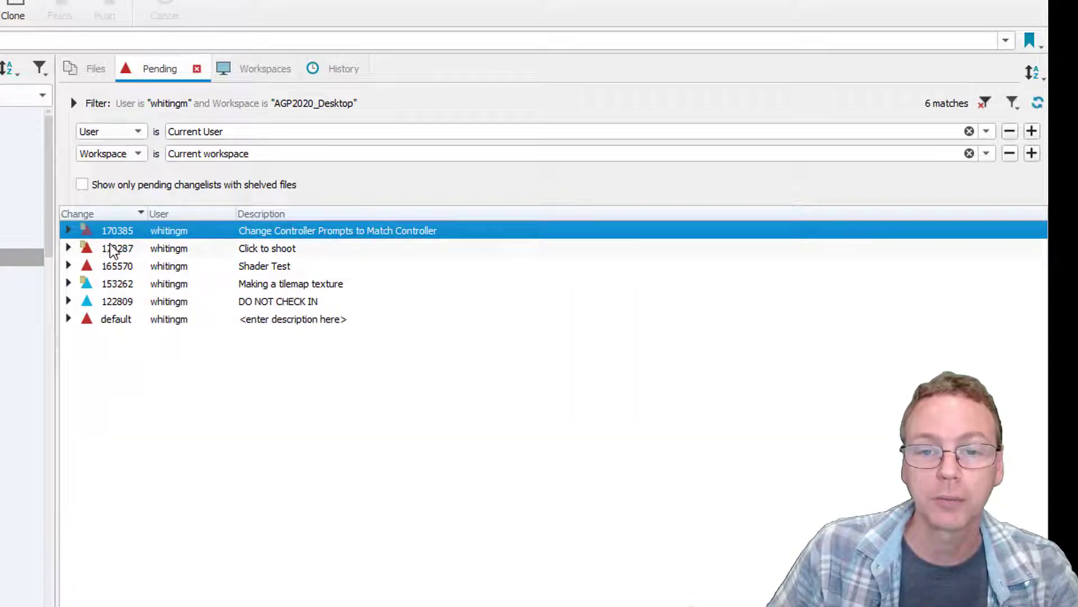
{"action": "mouse_move", "coordinate": [135, 234]}
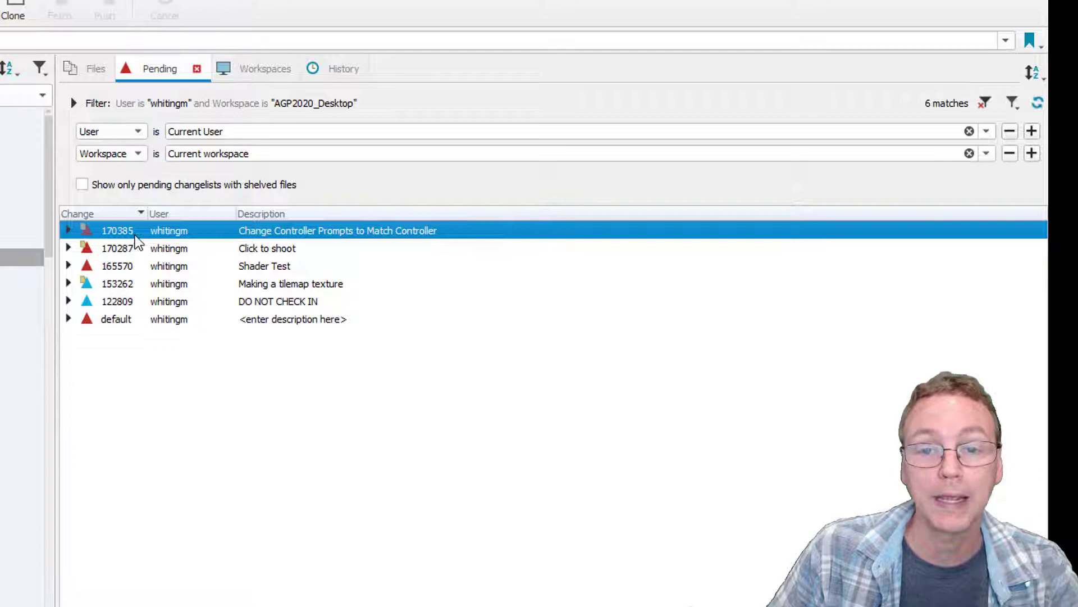
{"action": "mouse_move", "coordinate": [134, 247]}
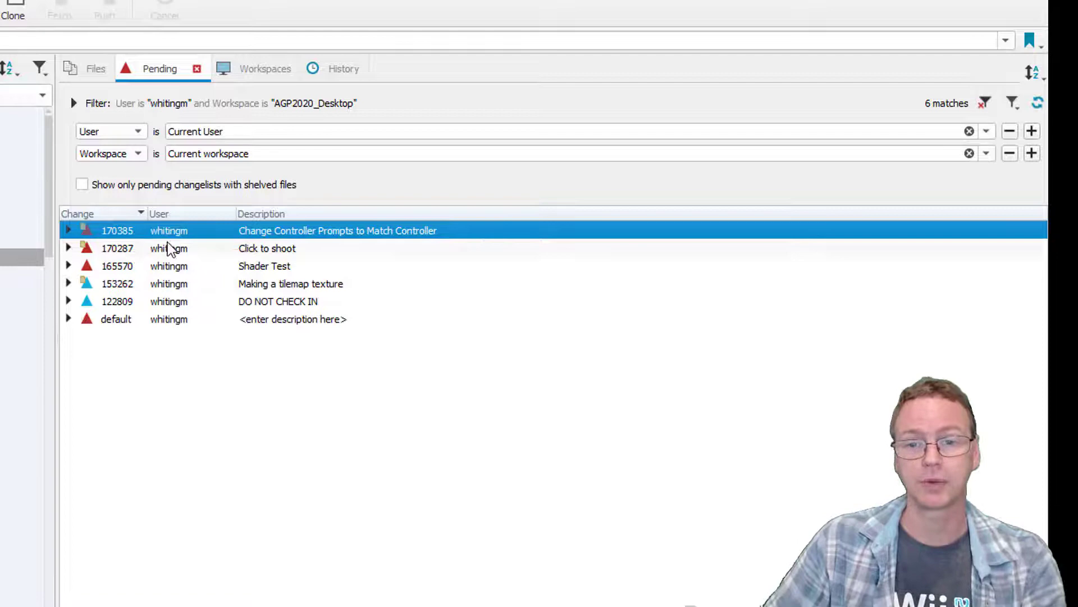
{"action": "mouse_move", "coordinate": [251, 413]}
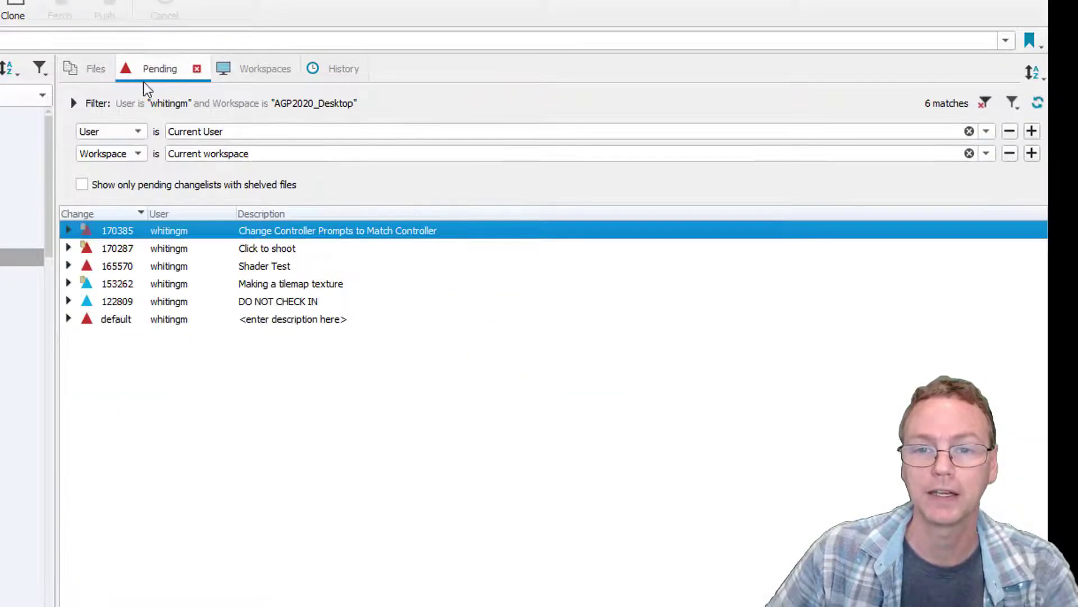
Re-show the Pending filter conditions and remove the Current User condition.
{"action": "left_click", "coordinate": [73, 103]}
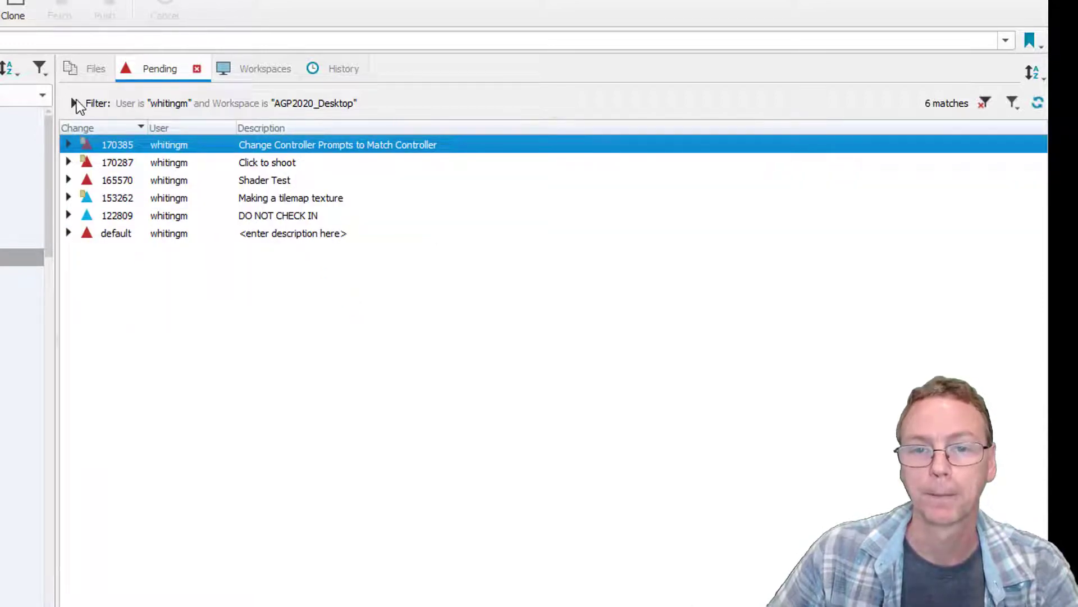
{"action": "left_click", "coordinate": [74, 104]}
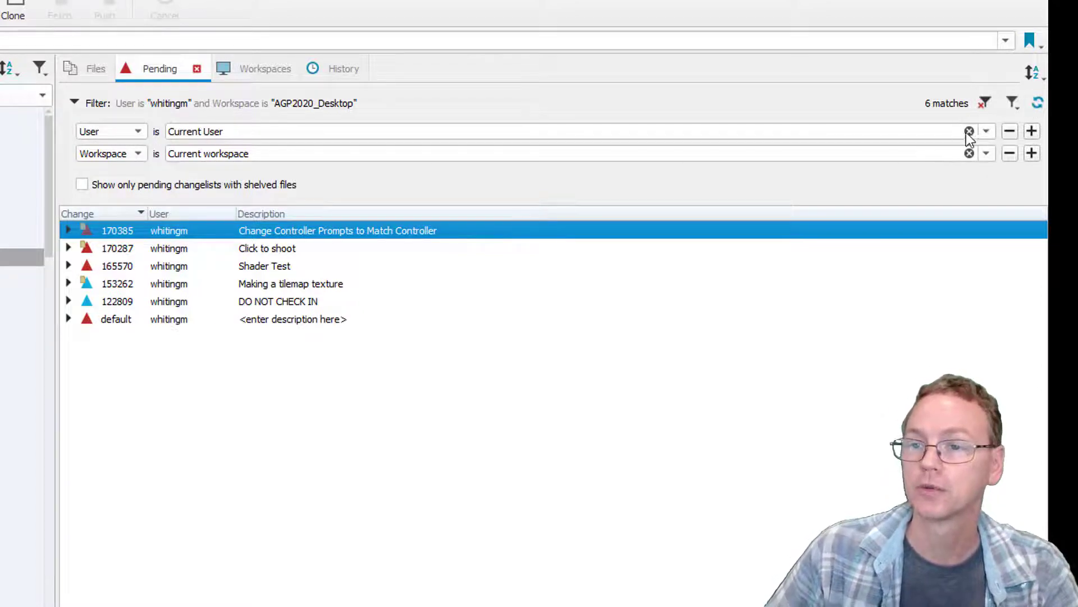
{"action": "left_click", "coordinate": [969, 132]}
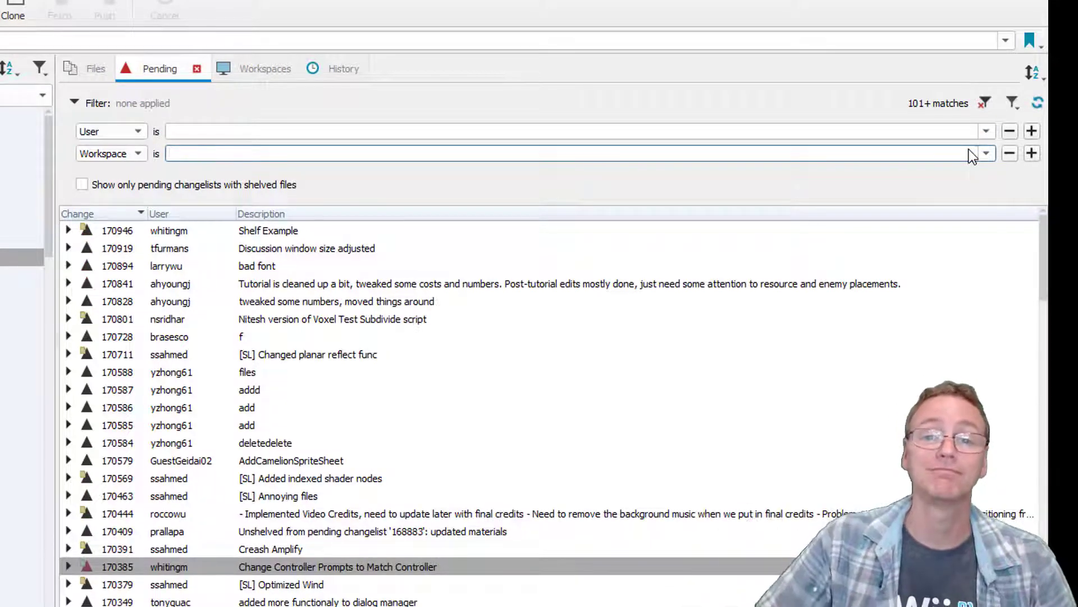
{"action": "mouse_move", "coordinate": [426, 290]}
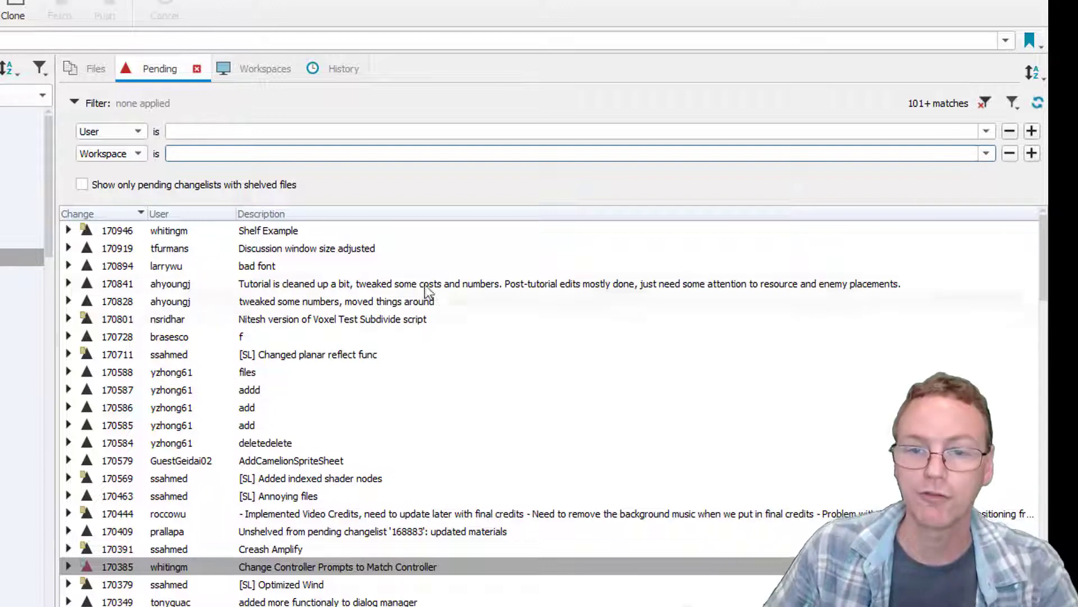
{"action": "left_click", "coordinate": [159, 214]}
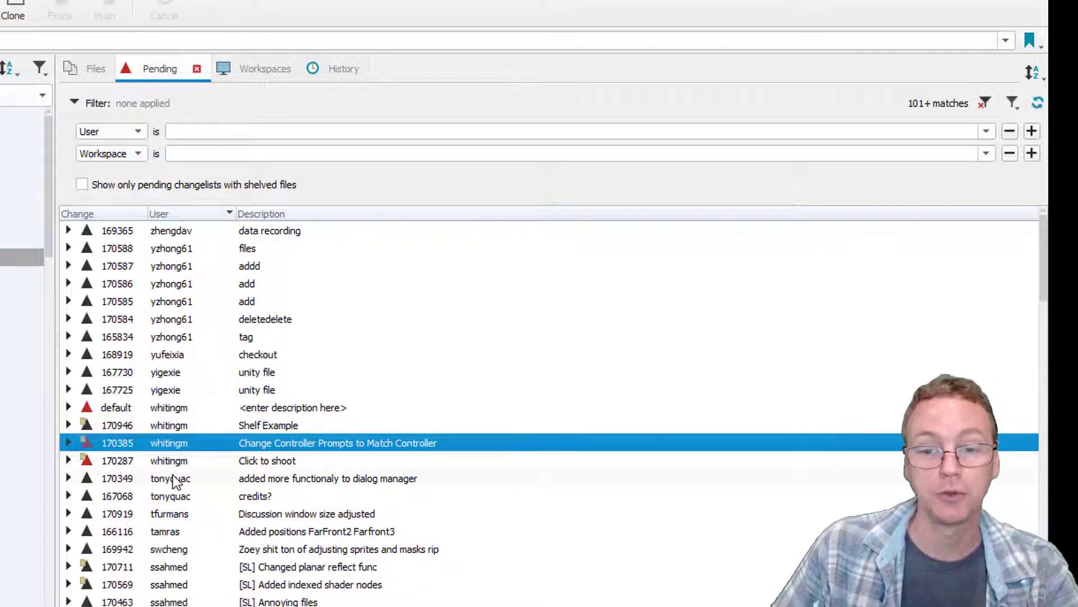
{"action": "mouse_move", "coordinate": [192, 432]}
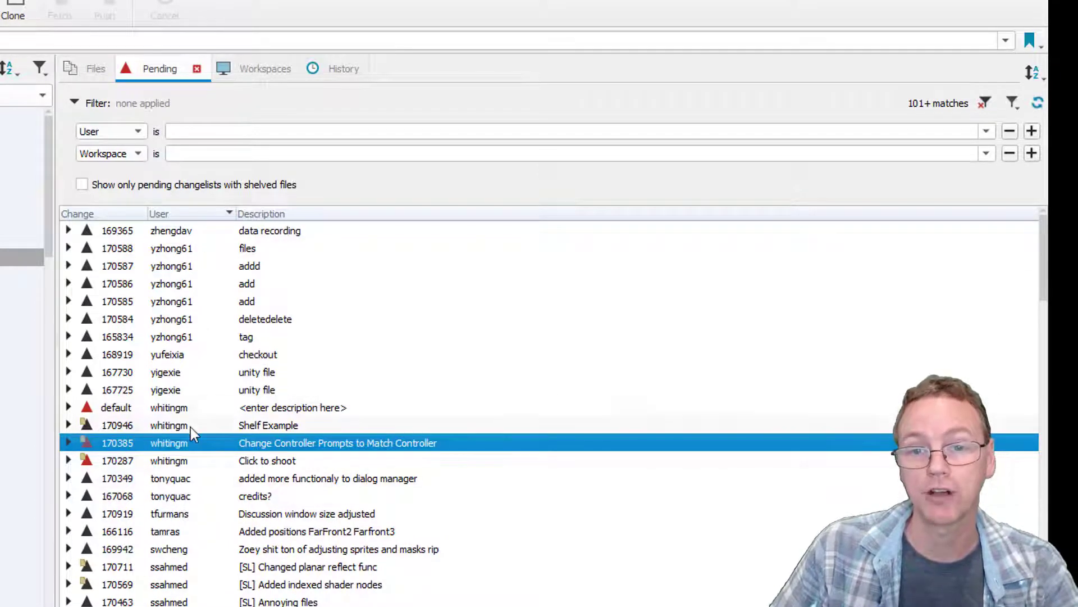
{"action": "left_click", "coordinate": [78, 213]}
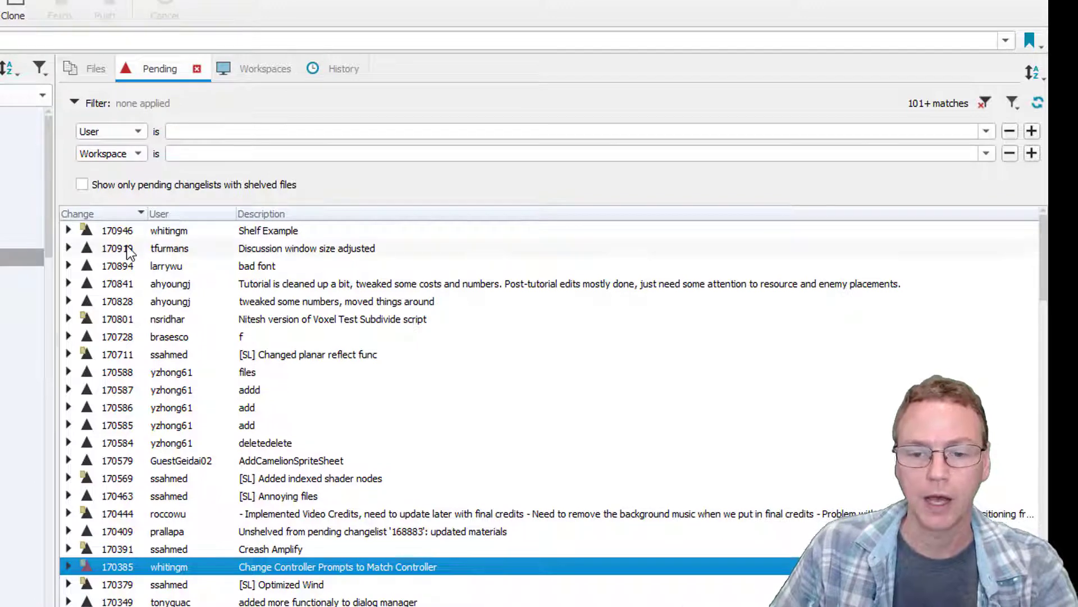
{"action": "mouse_move", "coordinate": [131, 578]}
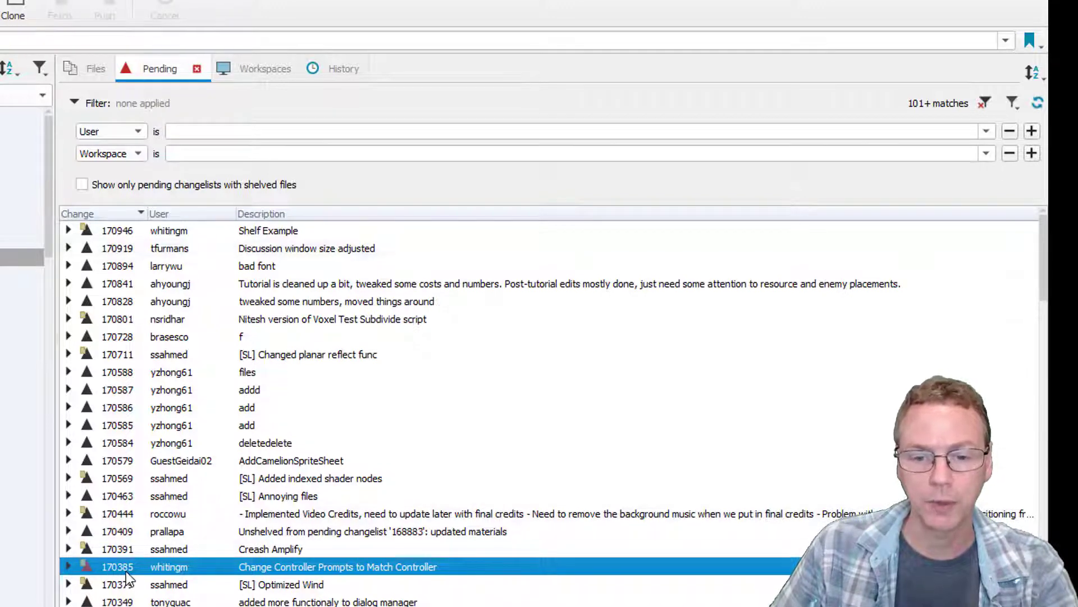
{"action": "mouse_move", "coordinate": [132, 301]}
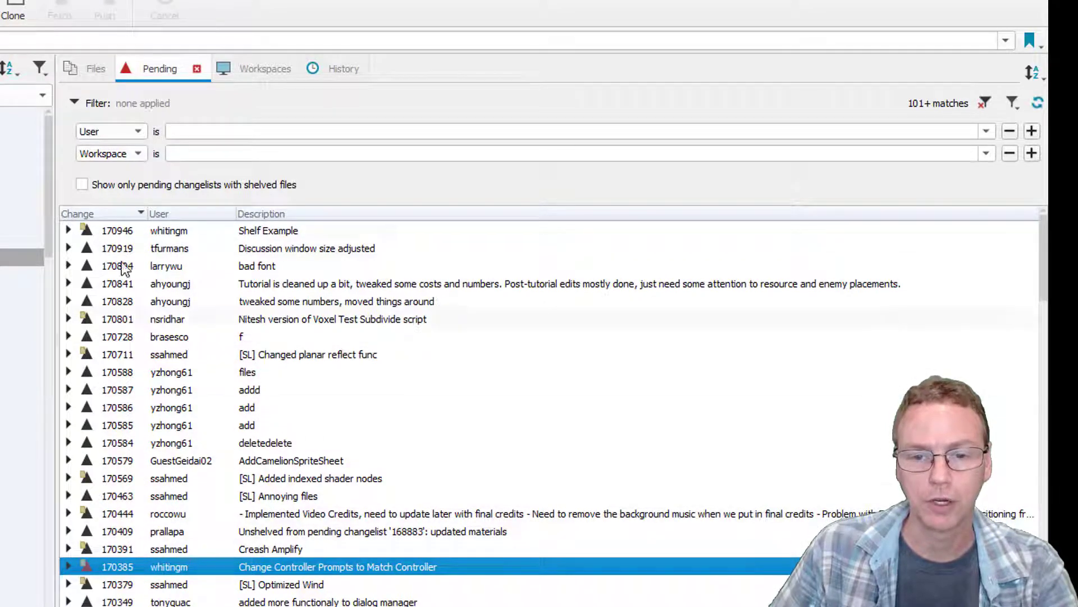
{"action": "scroll", "scroll_direction": "down", "scroll_amount": 3}
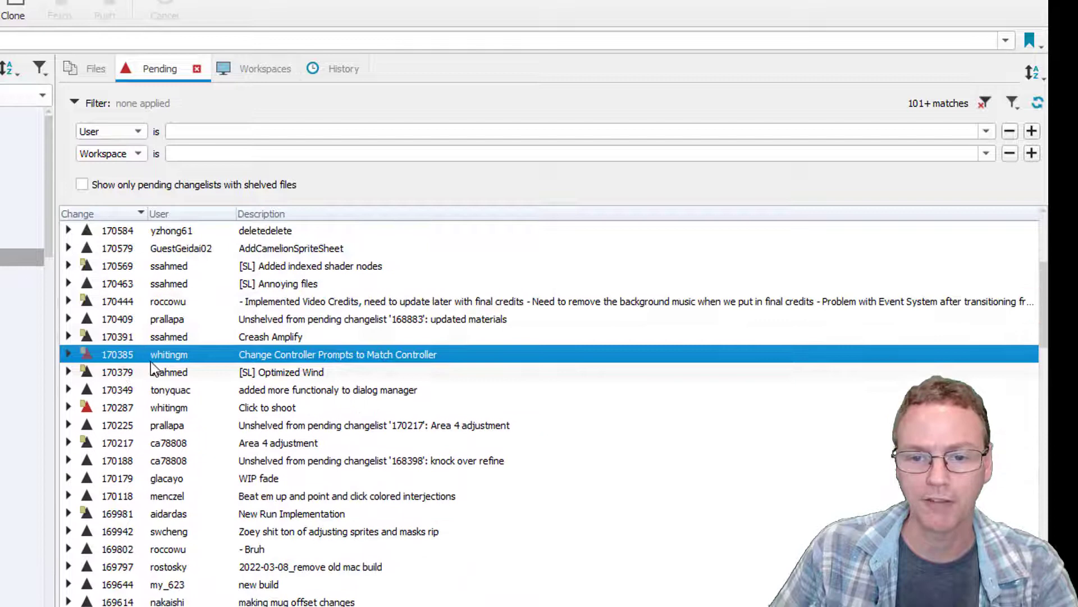
{"action": "mouse_move", "coordinate": [231, 354]}
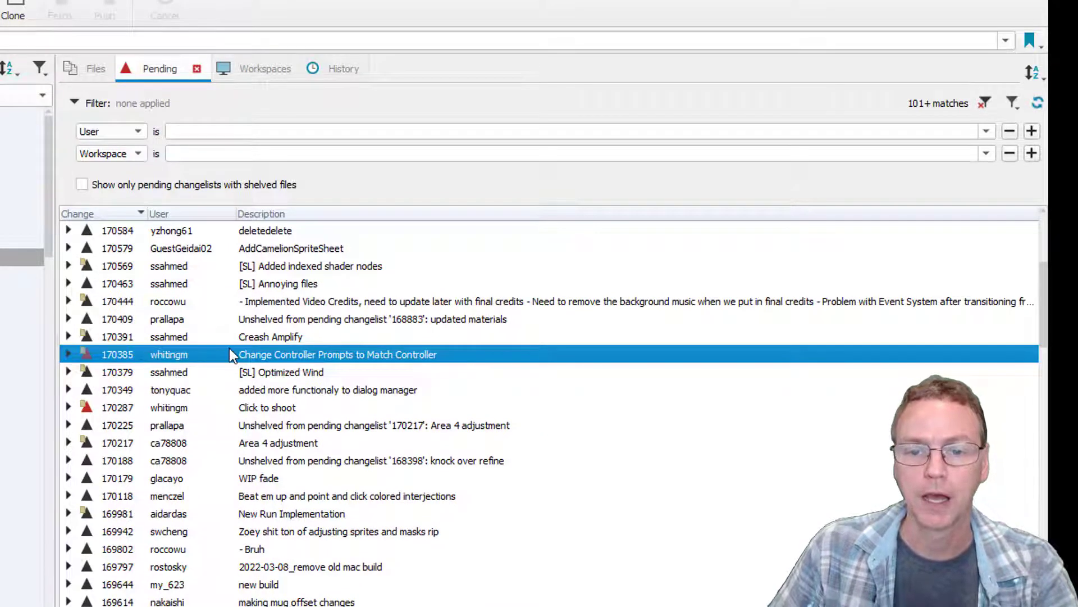
{"action": "scroll", "scroll_direction": "up", "scroll_amount": 3}
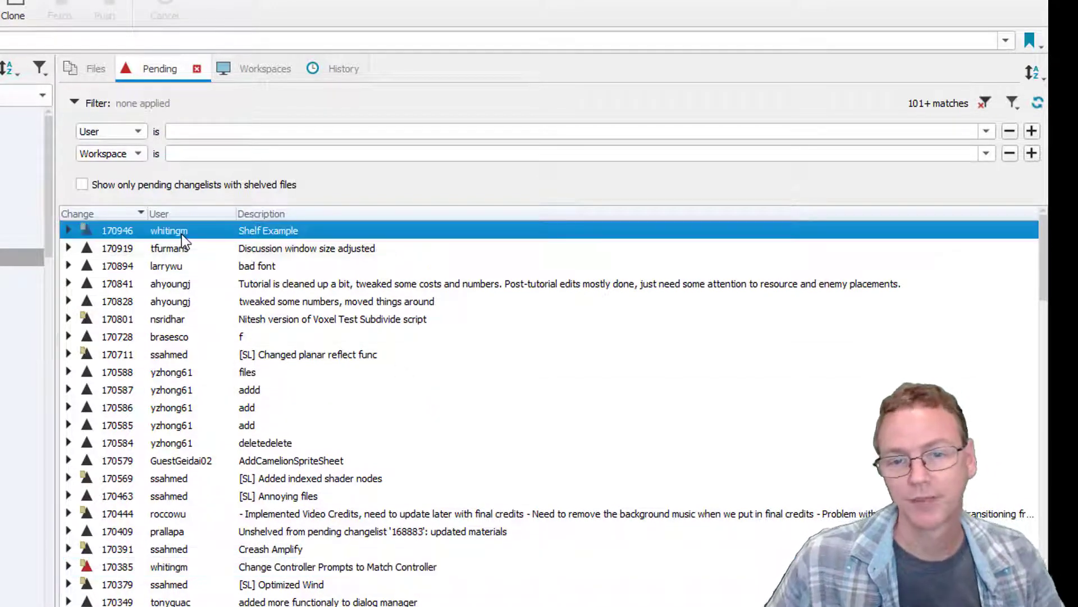
{"action": "mouse_move", "coordinate": [307, 270]}
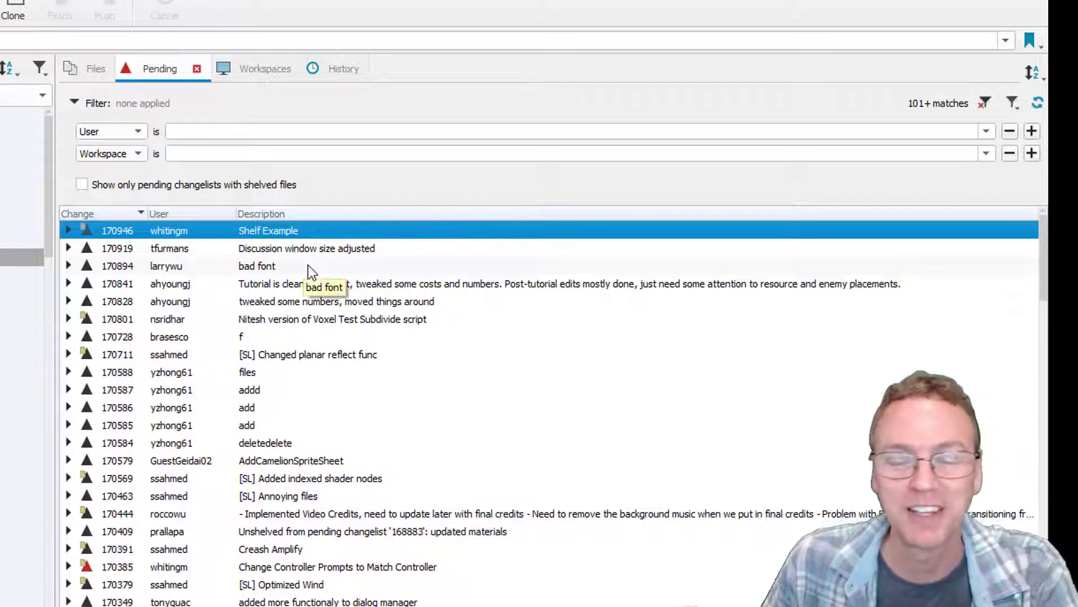
{"action": "mouse_move", "coordinate": [336, 275]}
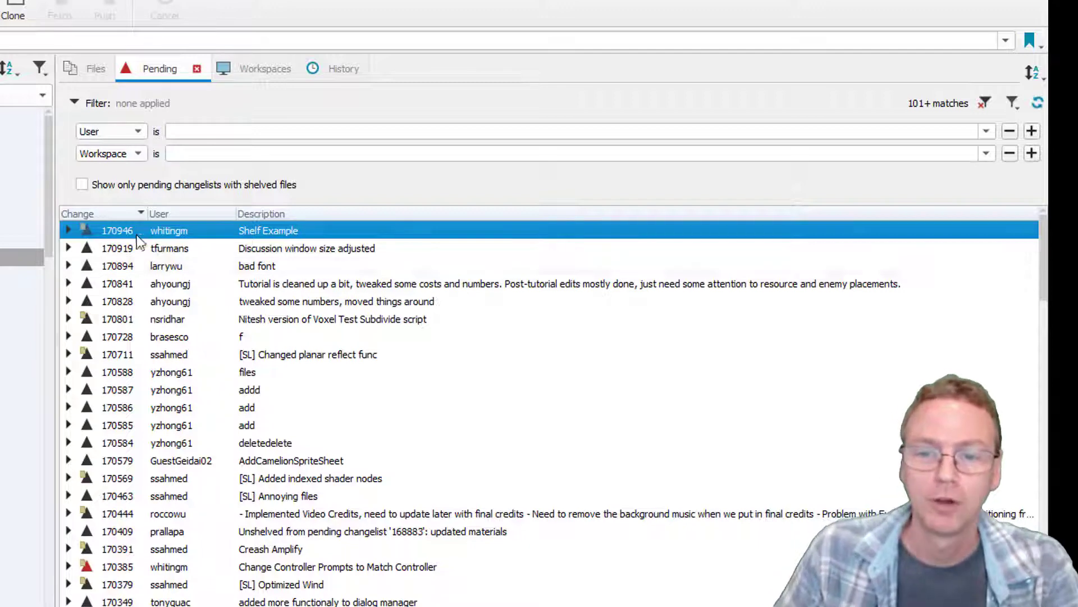
{"action": "mouse_move", "coordinate": [313, 233]}
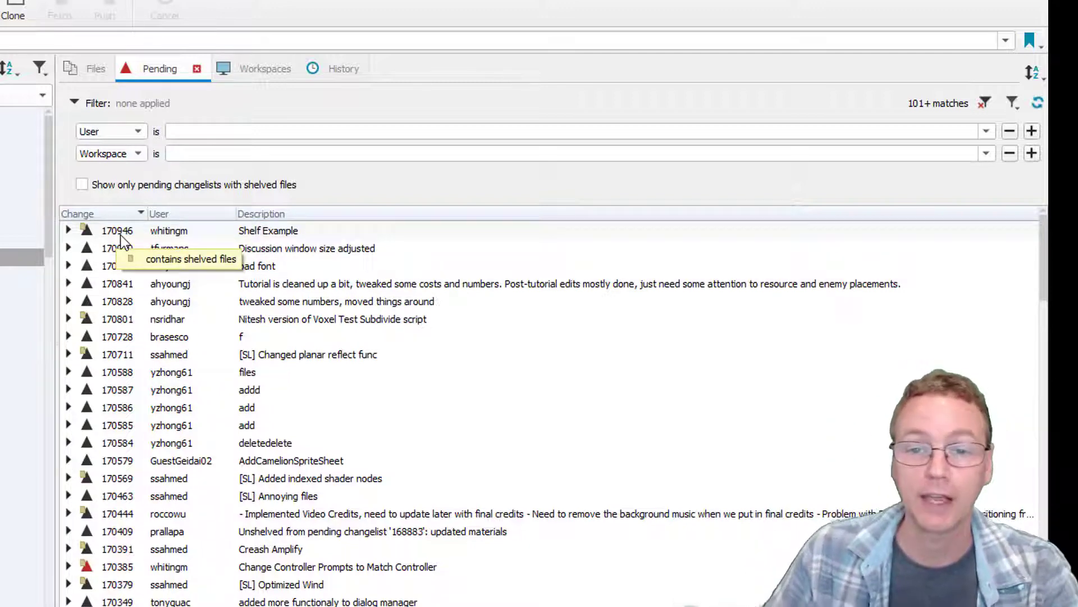
{"action": "mouse_move", "coordinate": [292, 234]}
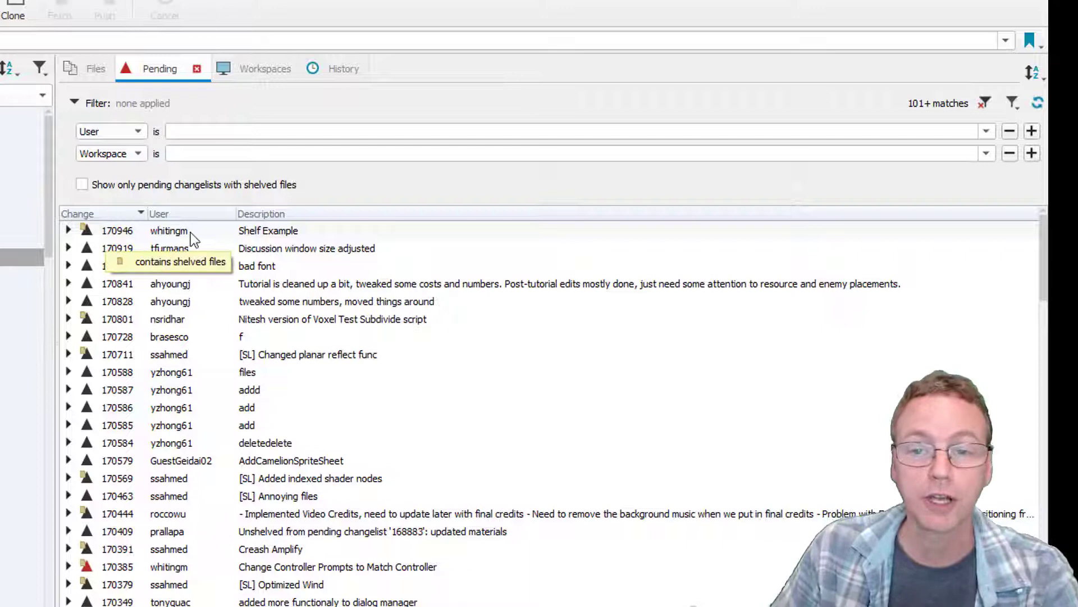
{"action": "mouse_move", "coordinate": [104, 241]}
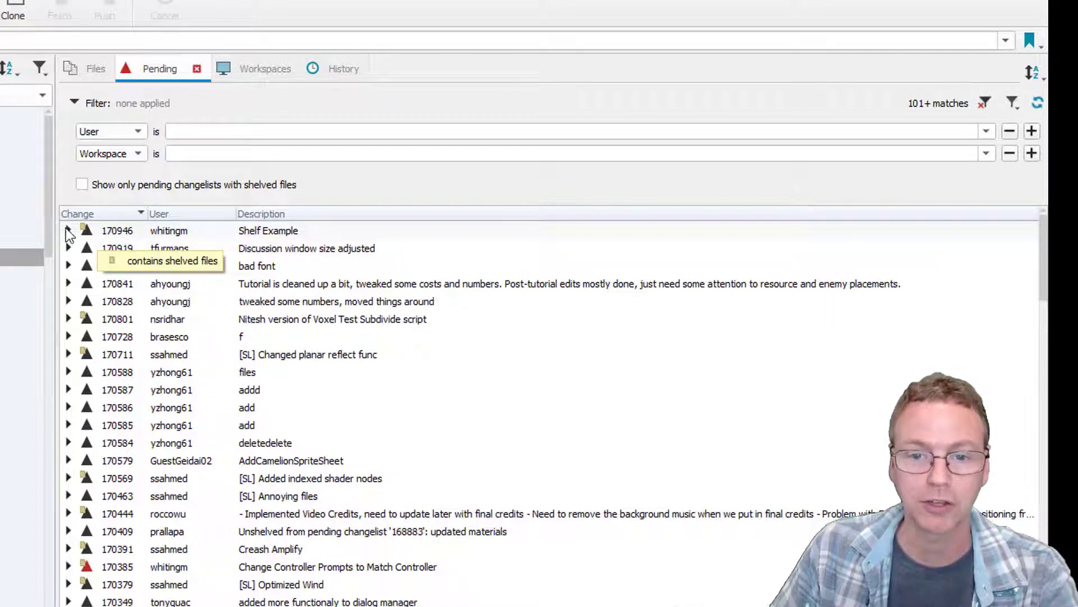
Expand changelist 170946's shelved files and open the ADataObject.cs #2 context menu.
{"action": "left_click", "coordinate": [67, 231]}
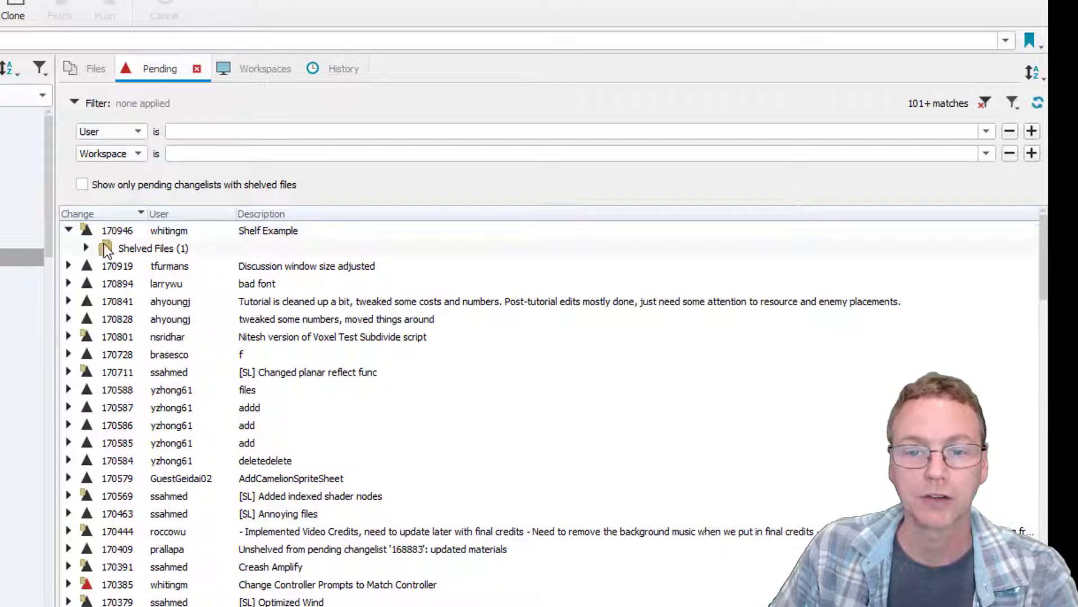
{"action": "left_click", "coordinate": [85, 248]}
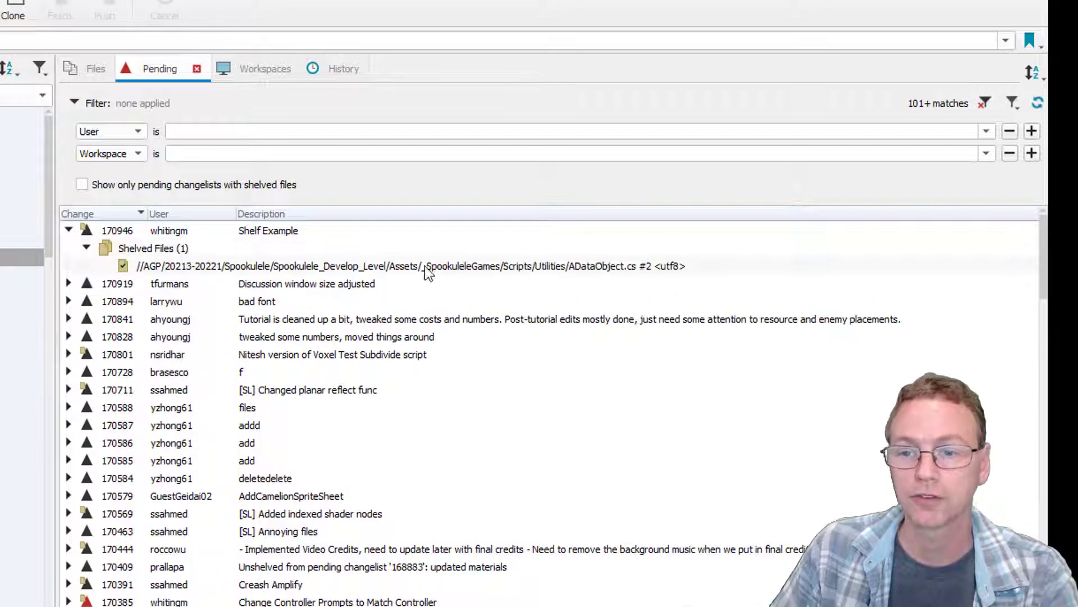
{"action": "mouse_move", "coordinate": [138, 269]}
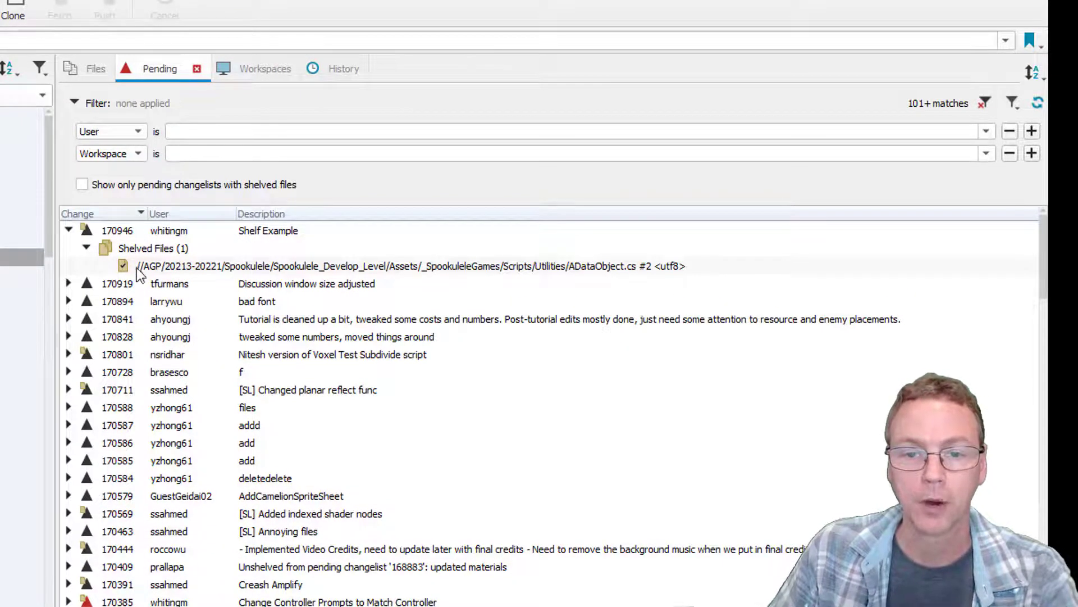
{"action": "mouse_move", "coordinate": [546, 269]}
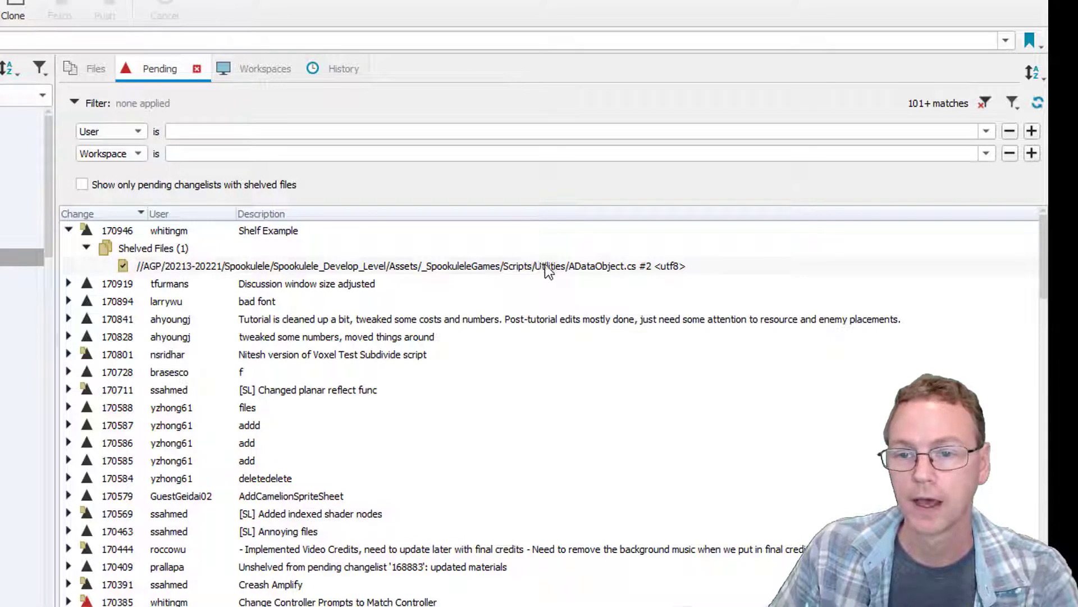
{"action": "right_click", "coordinate": [413, 266]}
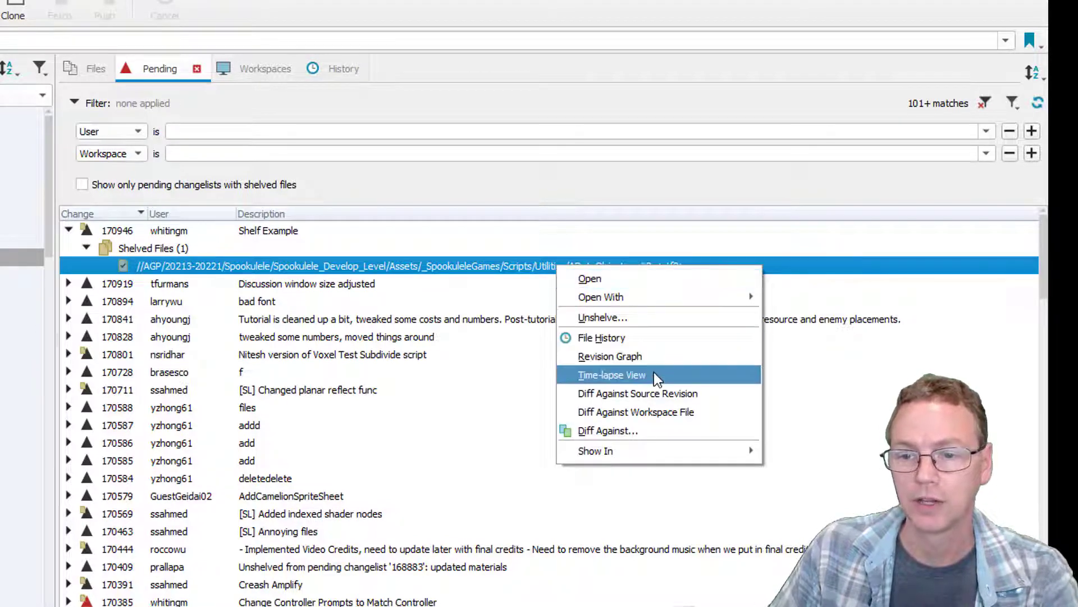
{"action": "mouse_move", "coordinate": [636, 393]}
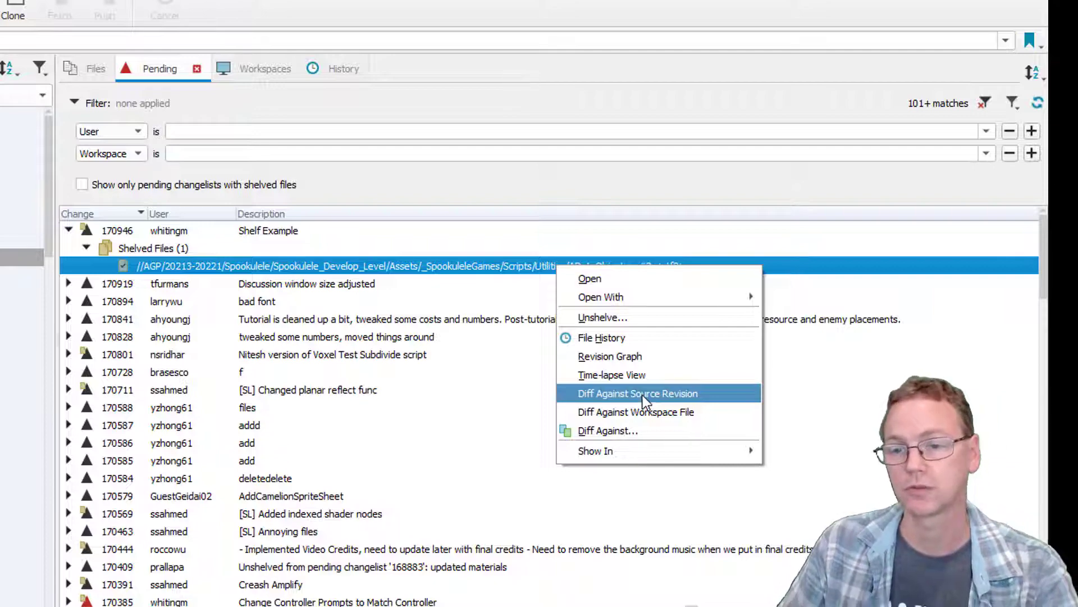
Diff shelved ADataObject.cs #2 against its source revision, then close Helix Merge.
{"action": "left_click", "coordinate": [637, 393]}
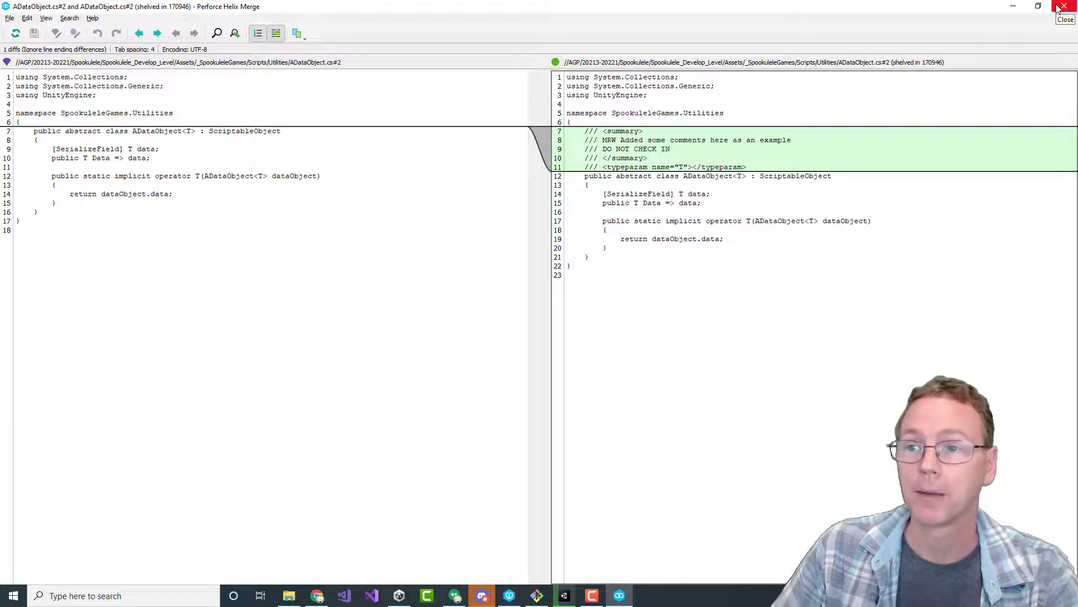
{"action": "left_click", "coordinate": [1063, 8]}
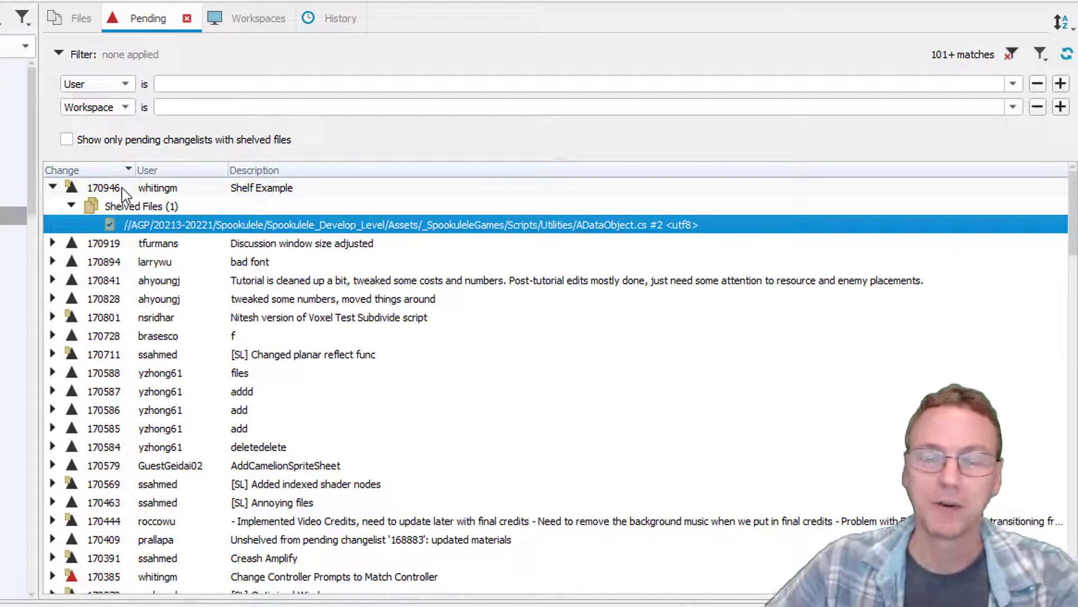
{"action": "mouse_move", "coordinate": [110, 206]}
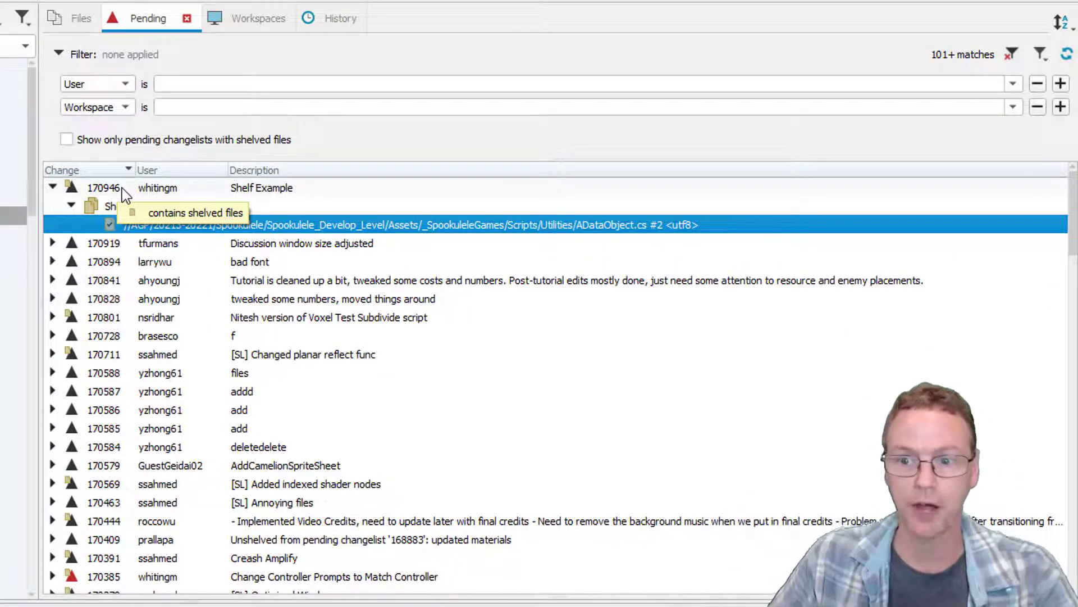
Unshelve ADataObject.cs into new changelist 170950 and expand it to show the file.
{"action": "right_click", "coordinate": [138, 206]}
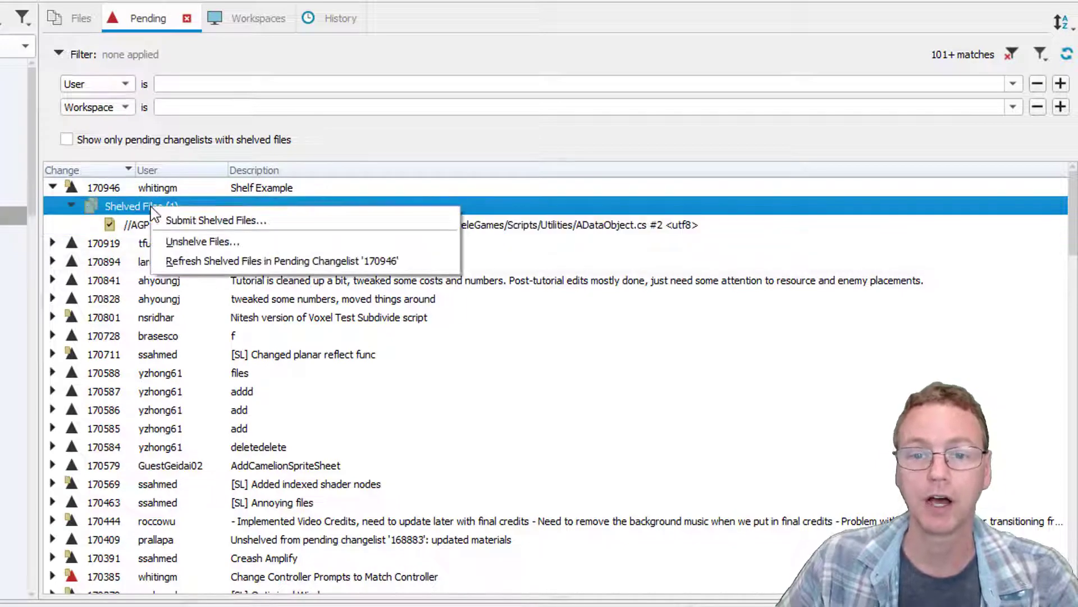
{"action": "mouse_move", "coordinate": [202, 241]}
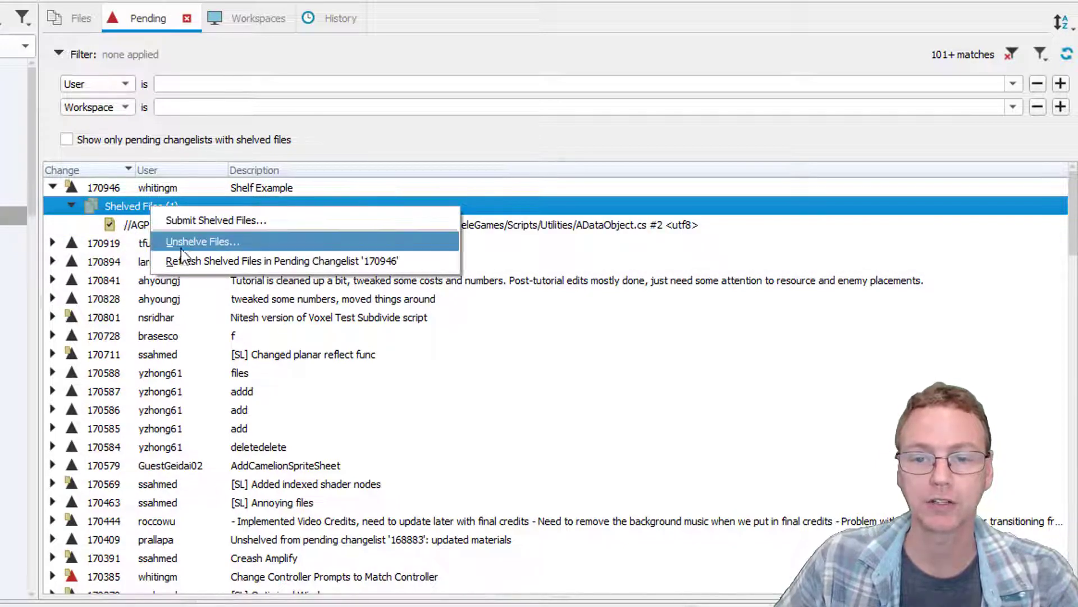
{"action": "left_click", "coordinate": [201, 241]}
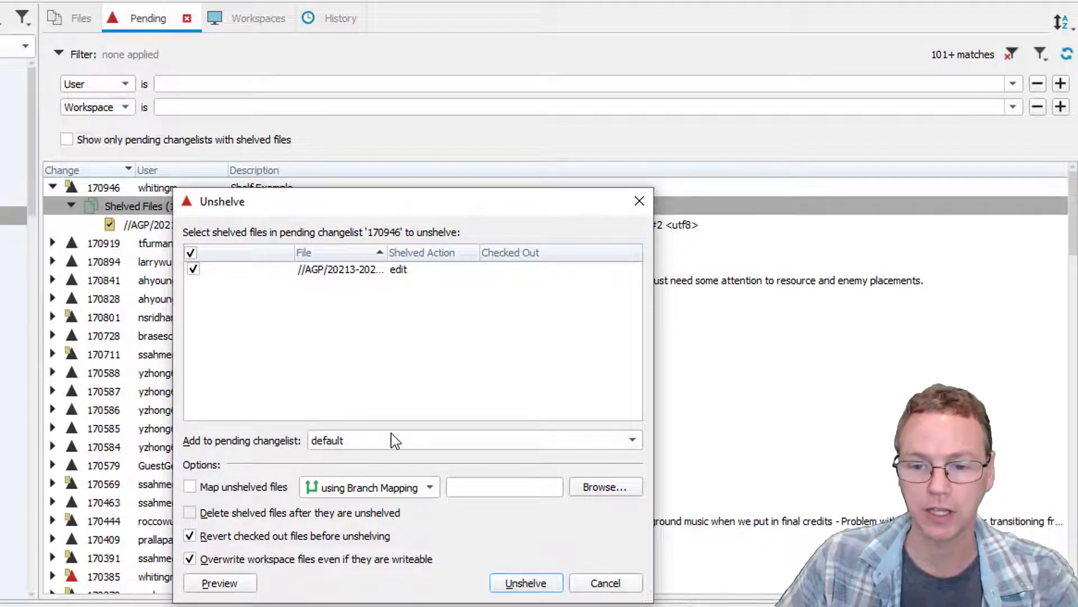
{"action": "left_click", "coordinate": [631, 440]}
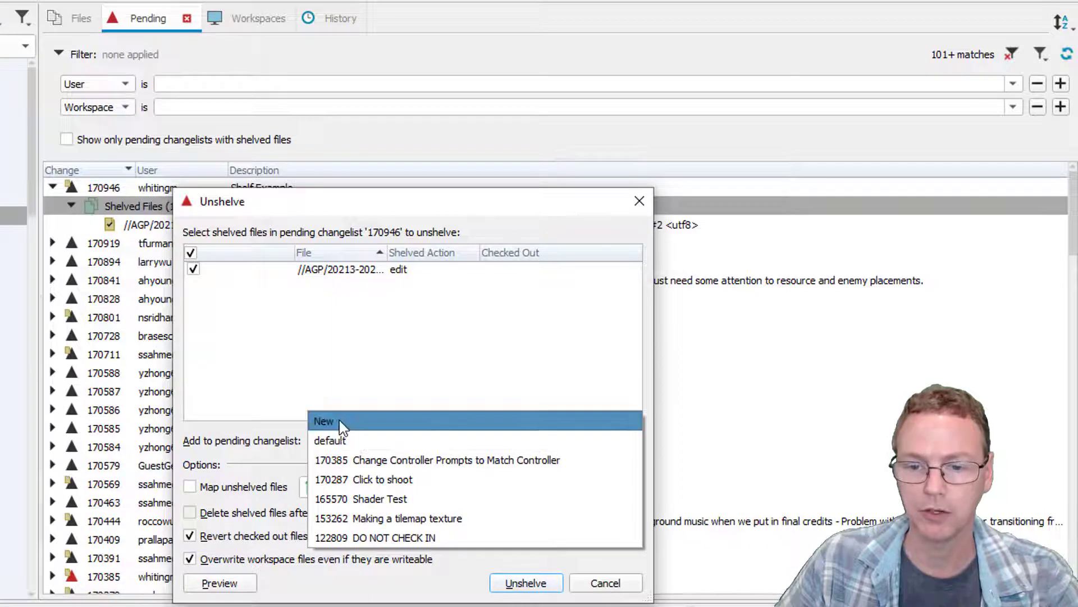
{"action": "left_click", "coordinate": [324, 420]}
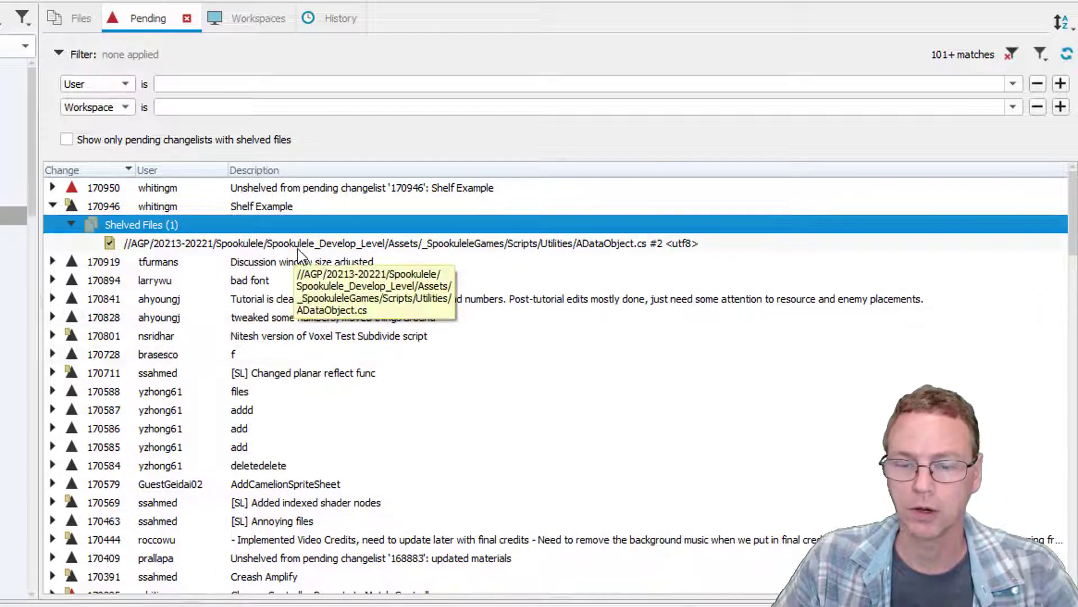
{"action": "mouse_move", "coordinate": [371, 247]}
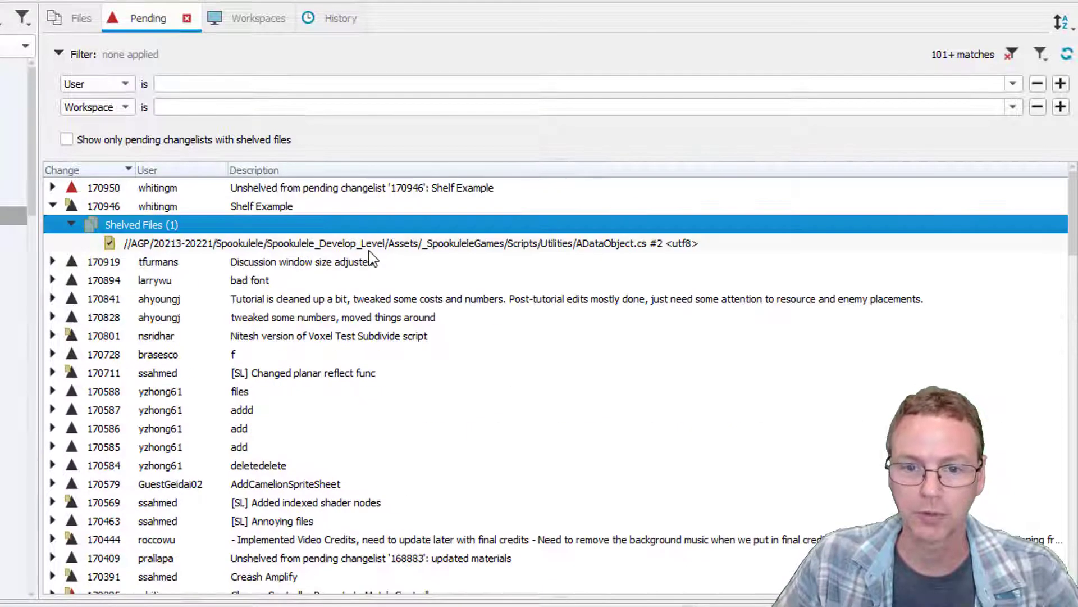
{"action": "left_click", "coordinate": [344, 187]}
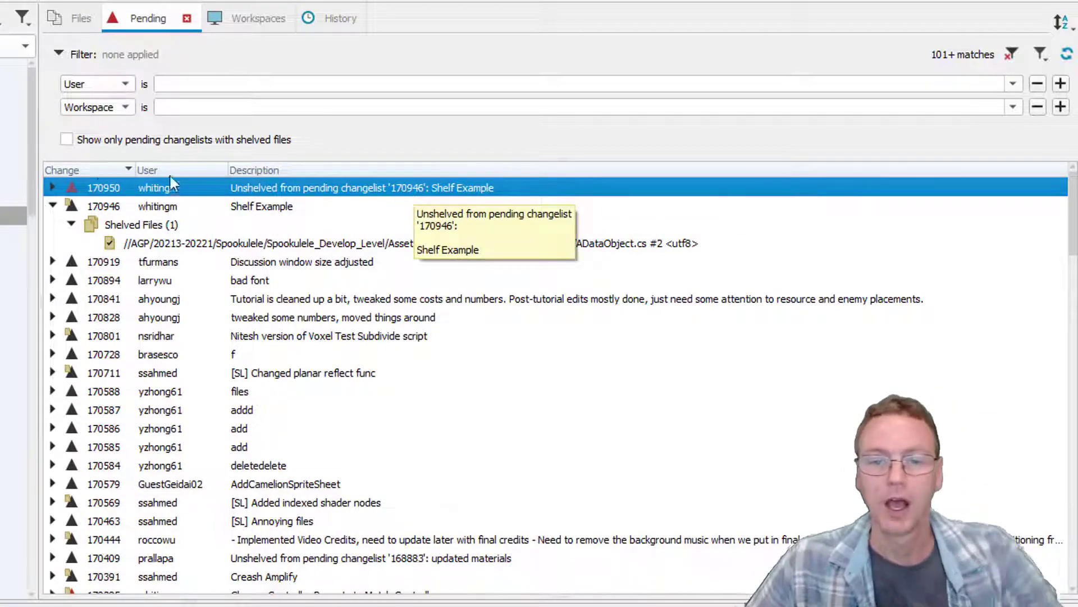
{"action": "left_click", "coordinate": [52, 187]}
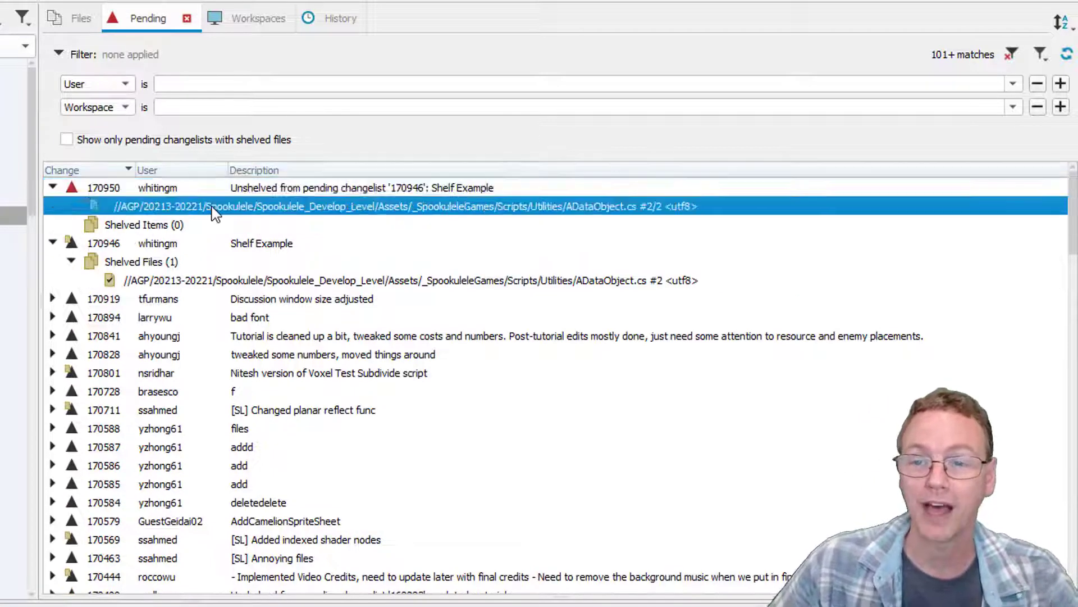
{"action": "mouse_move", "coordinate": [543, 219]}
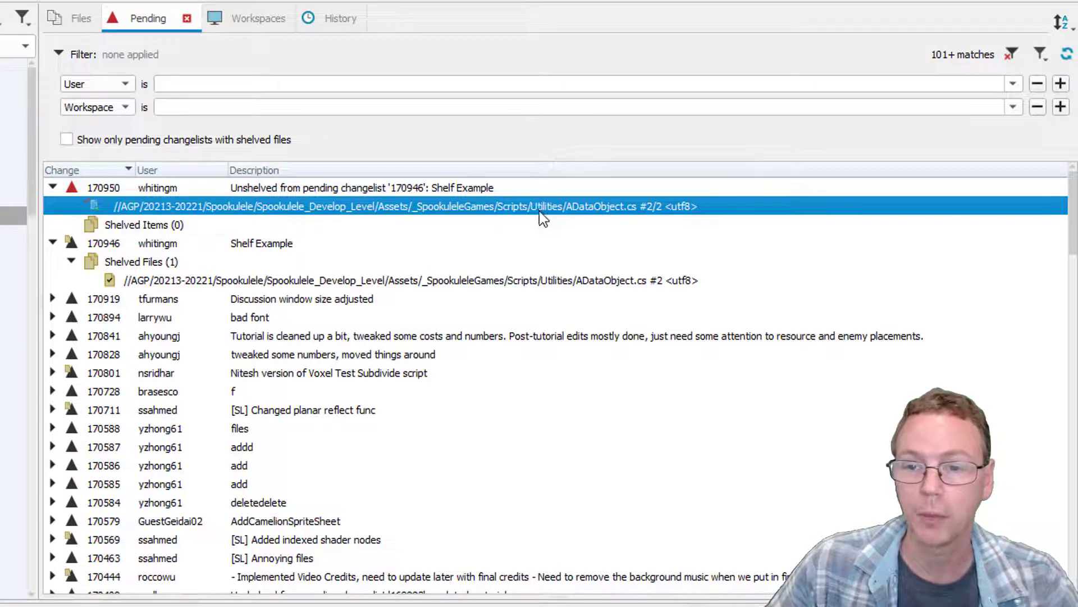
{"action": "mouse_move", "coordinate": [543, 206]}
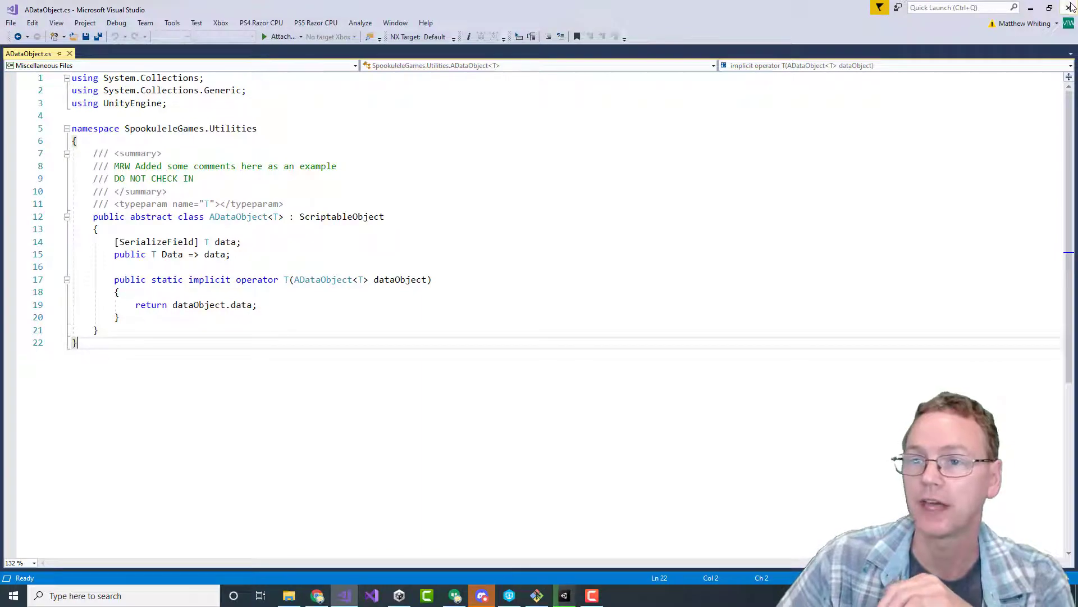
Close ADataObject.cs in Visual Studio after reading the added example comments.
{"action": "left_click", "coordinate": [481, 595]}
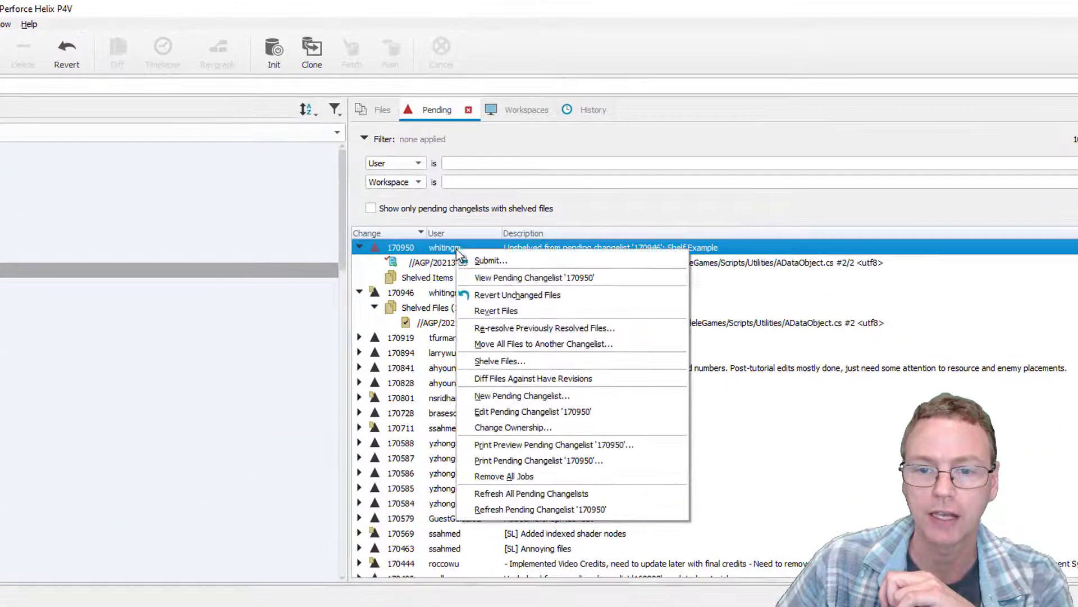
{"action": "mouse_move", "coordinate": [490, 260]}
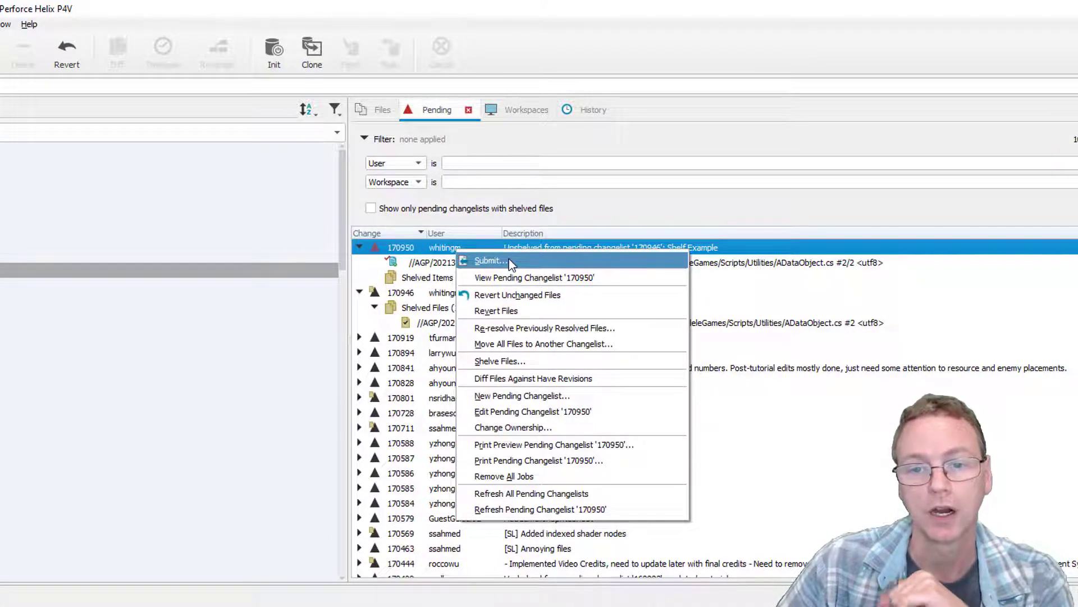
{"action": "mouse_move", "coordinate": [496, 310]}
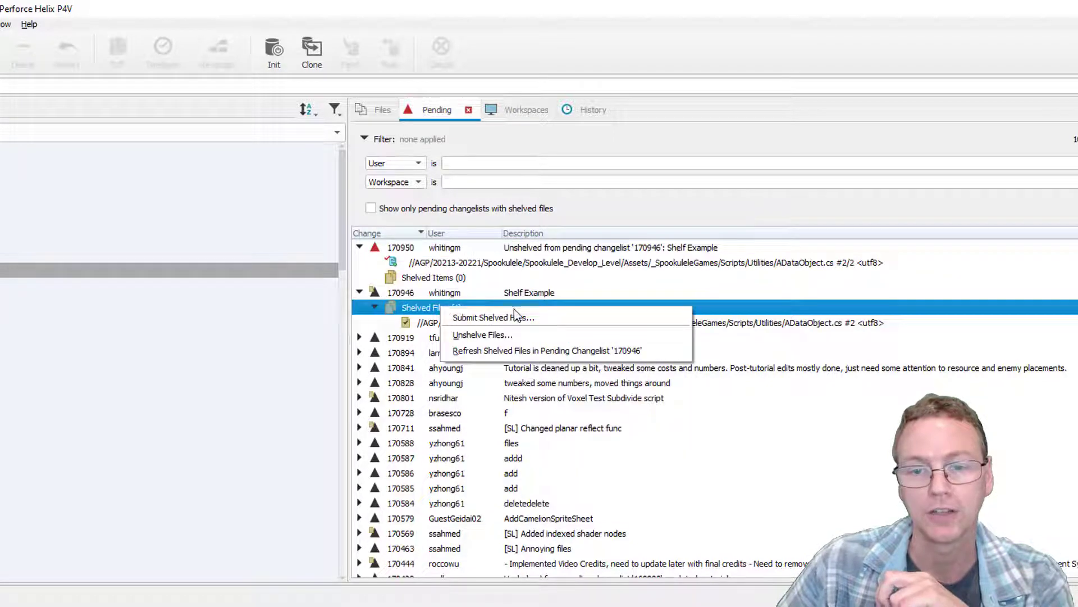
{"action": "mouse_move", "coordinate": [493, 317]}
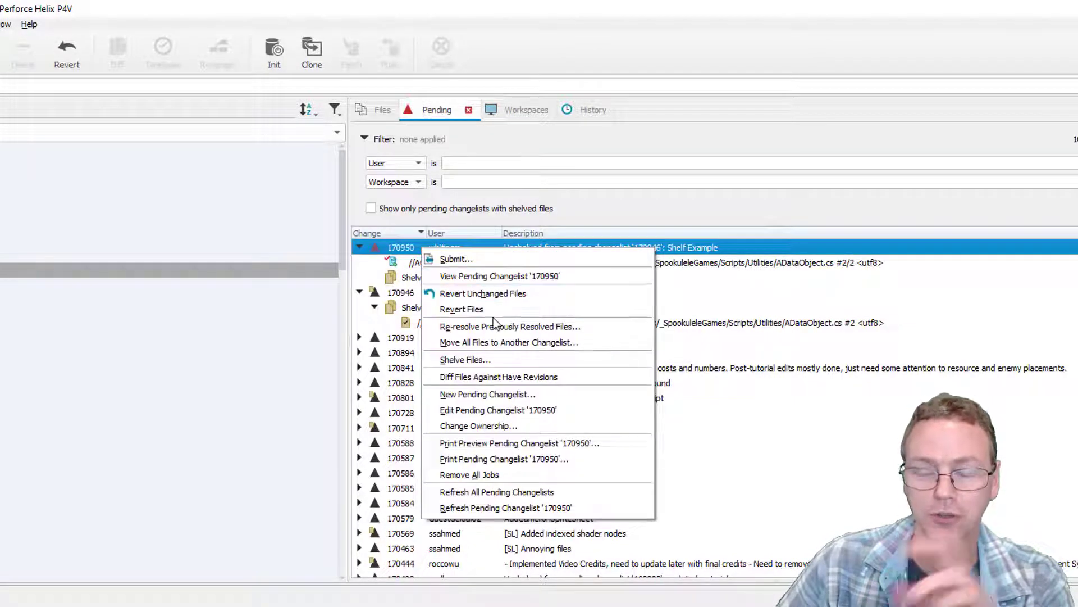
{"action": "mouse_move", "coordinate": [460, 309]}
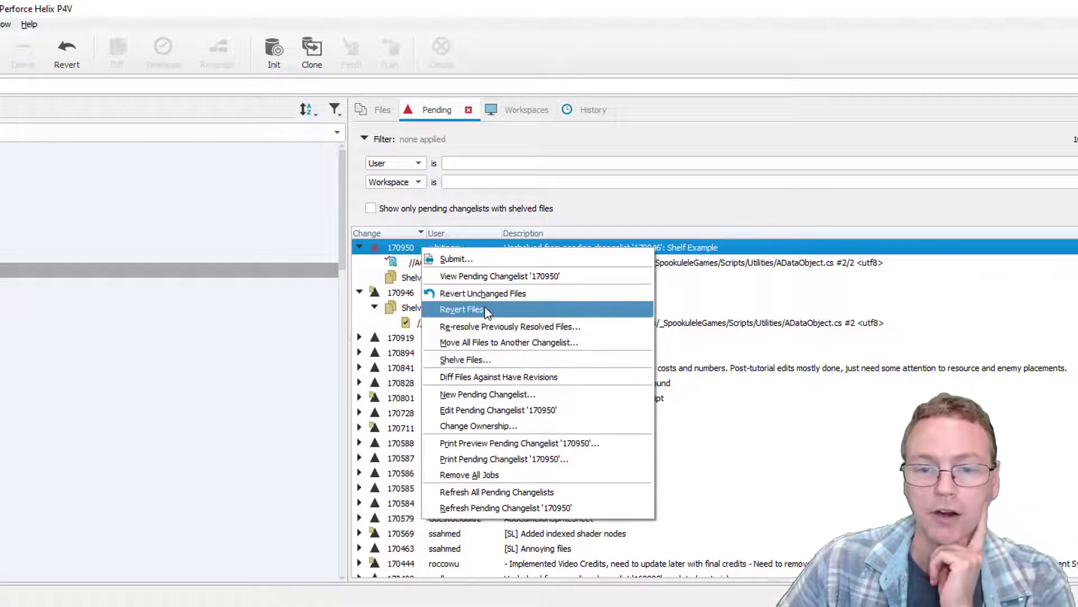
Revert ADataObject.cs, delete changelist 170950, and select changelist 170919.
{"action": "left_click", "coordinate": [461, 309]}
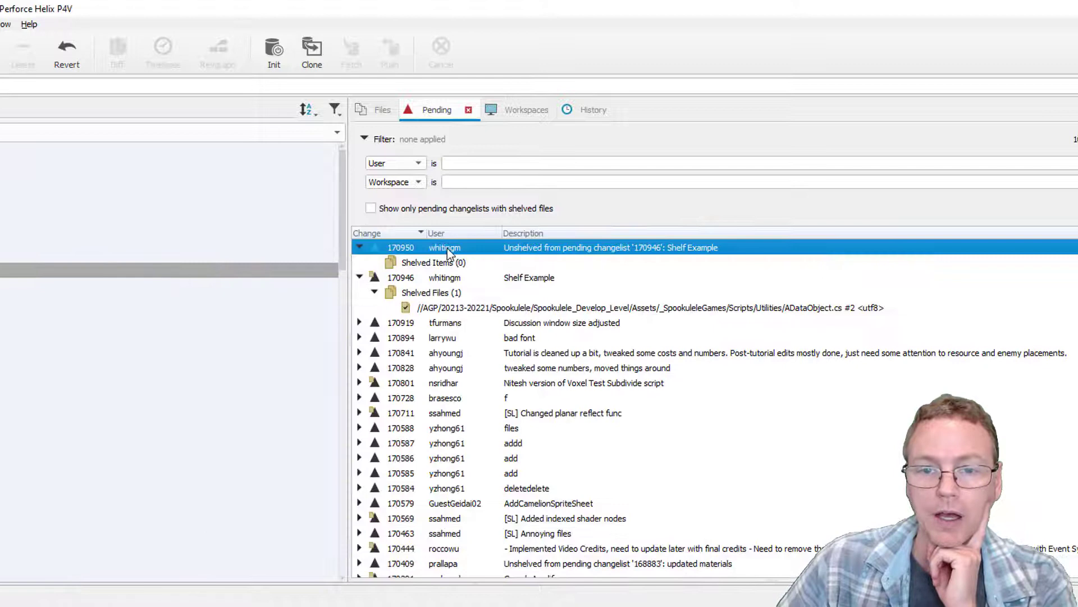
{"action": "right_click", "coordinate": [444, 247]}
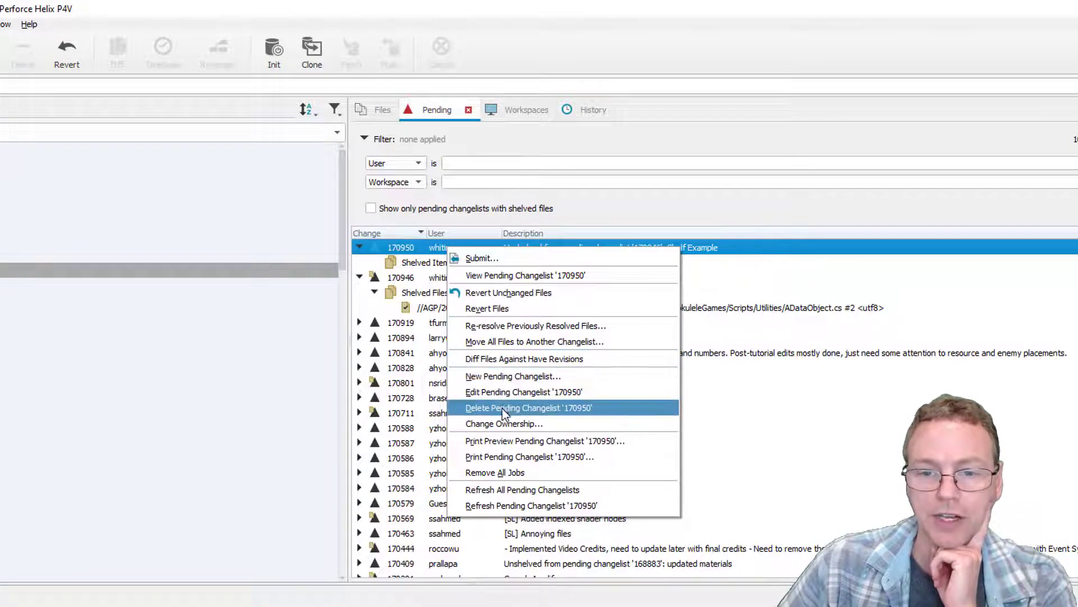
{"action": "left_click", "coordinate": [527, 407]}
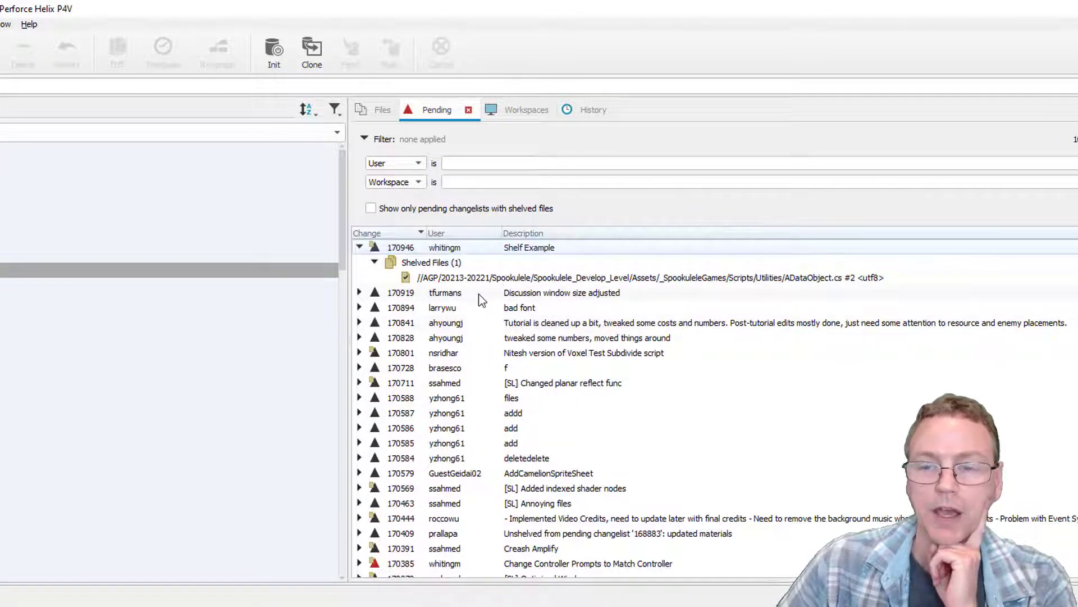
{"action": "left_click", "coordinate": [561, 292]}
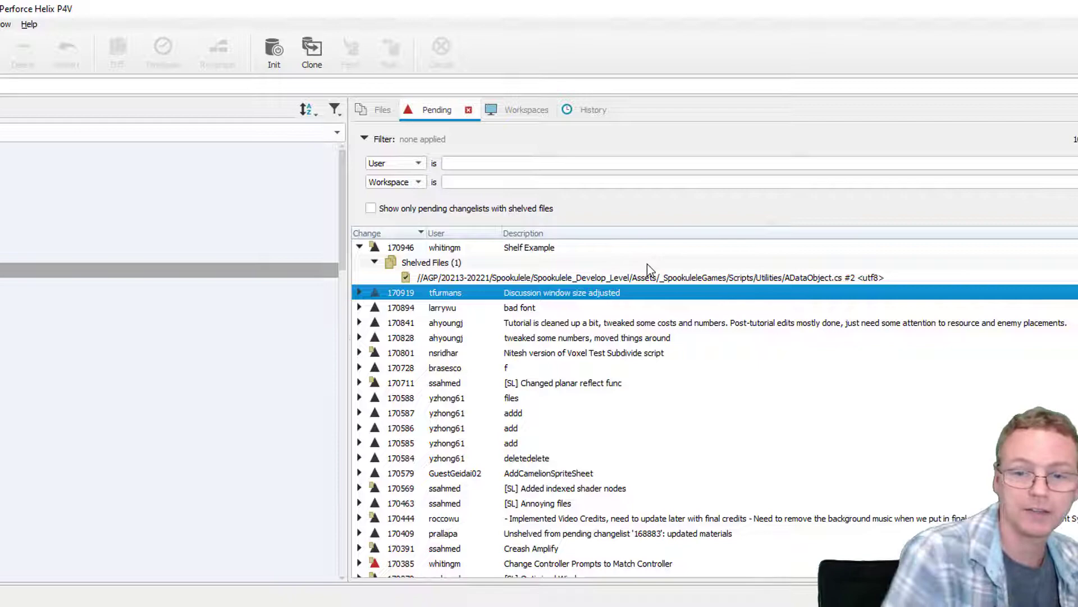
Scroll to changelist 170385 and bring up its Shelved Files actions.
{"action": "scroll", "scroll_direction": "down", "scroll_amount": 3}
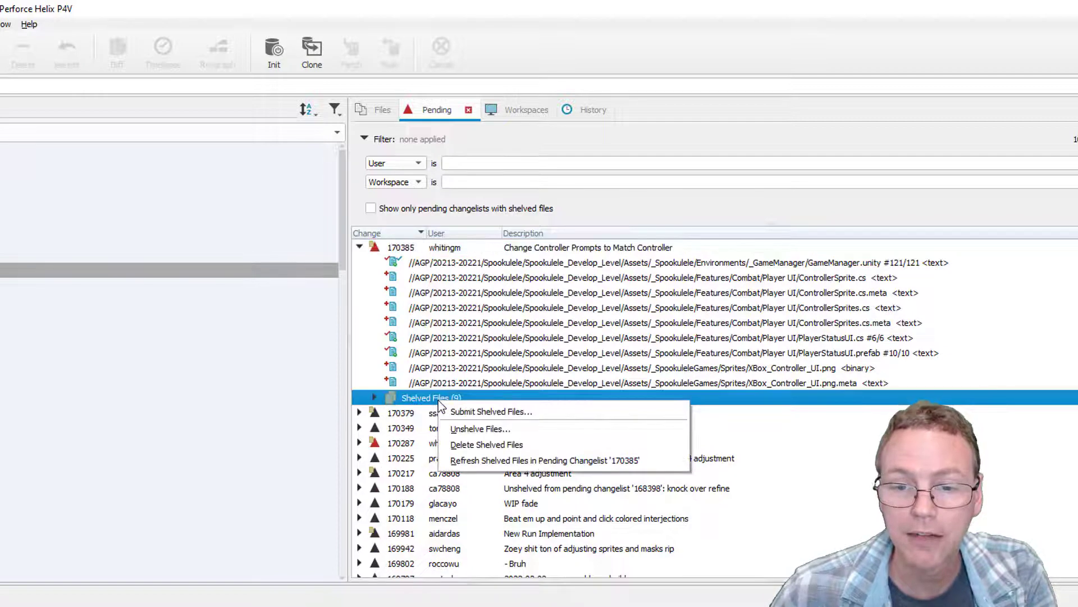
{"action": "mouse_move", "coordinate": [487, 445]}
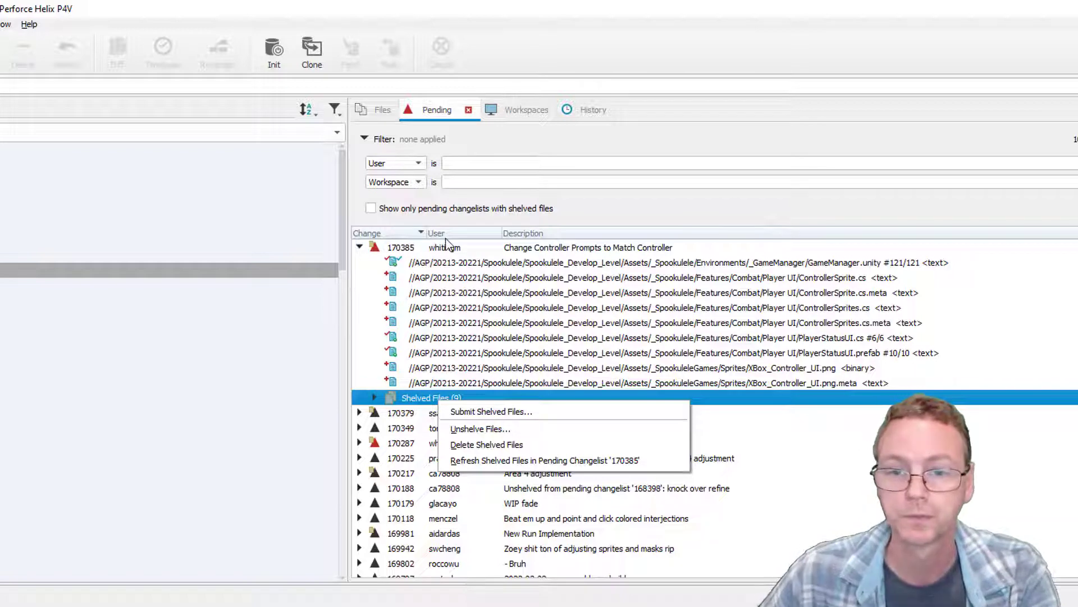
{"action": "right_click", "coordinate": [401, 247]}
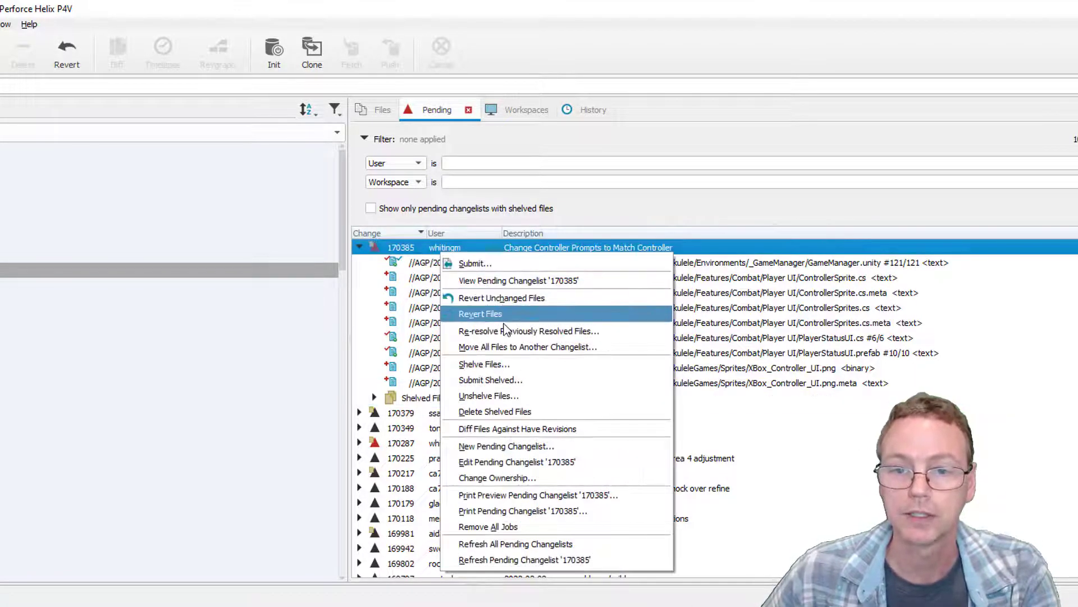
{"action": "mouse_move", "coordinate": [494, 411]}
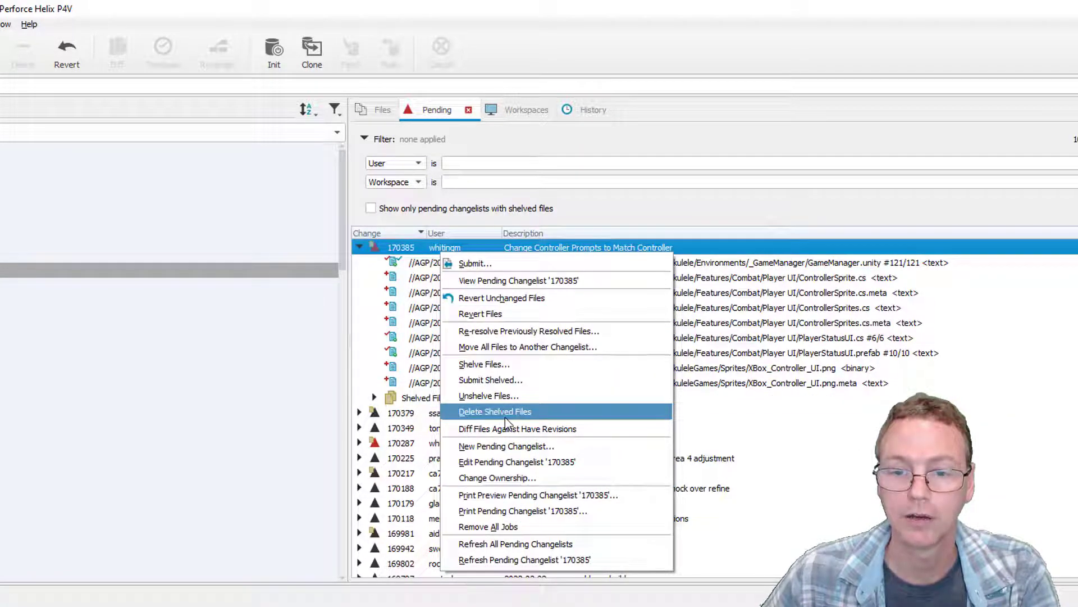
{"action": "mouse_move", "coordinate": [515, 415]}
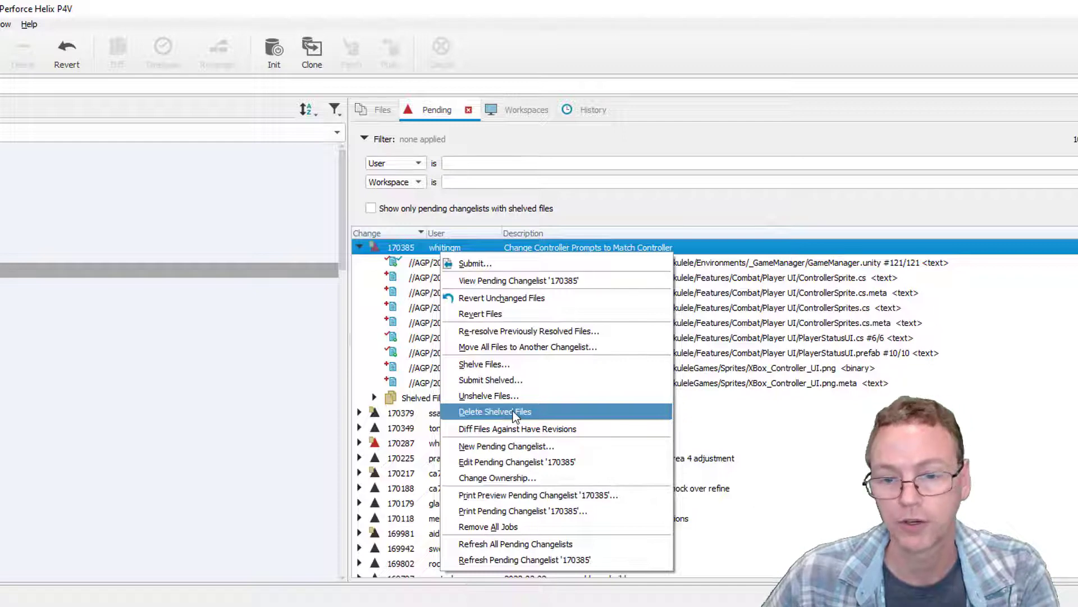
{"action": "mouse_move", "coordinate": [516, 429]}
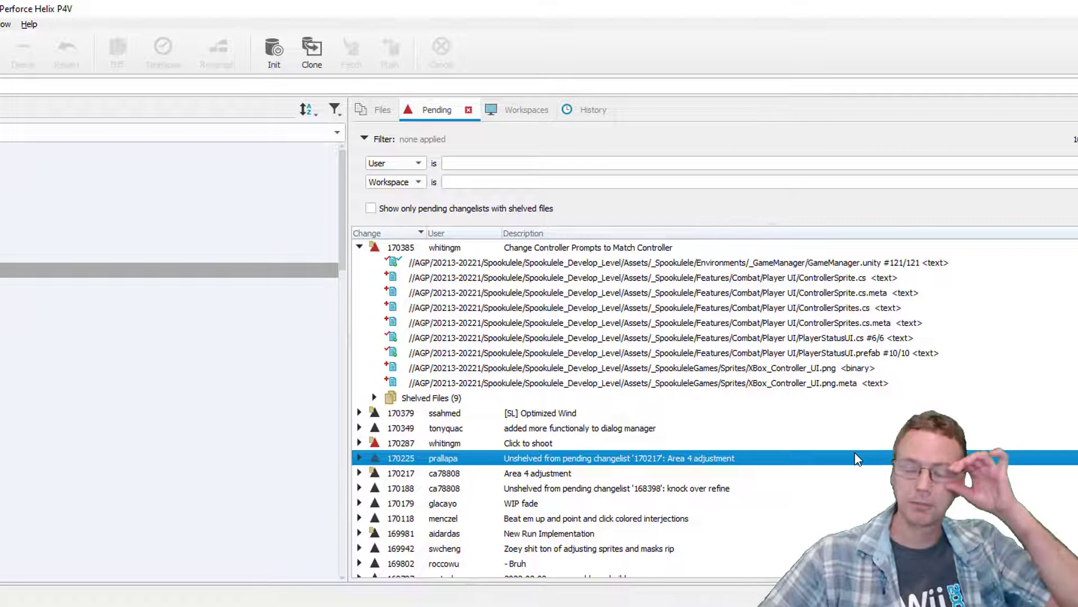
{"action": "scroll", "scroll_direction": "up", "scroll_amount": 3}
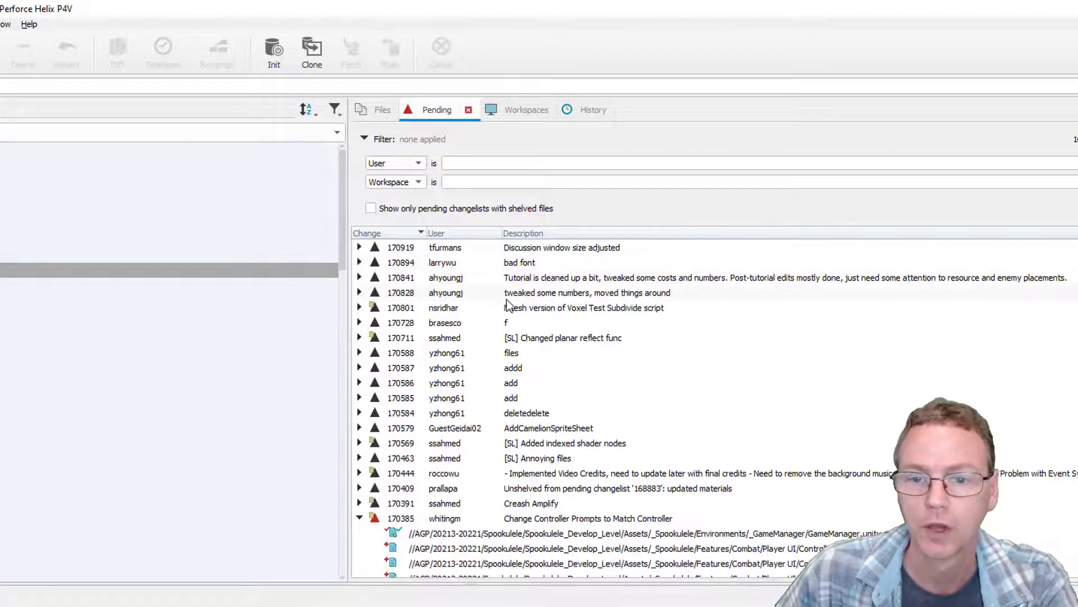
Collapse pending changelist 170385.
{"action": "left_click", "coordinate": [358, 518]}
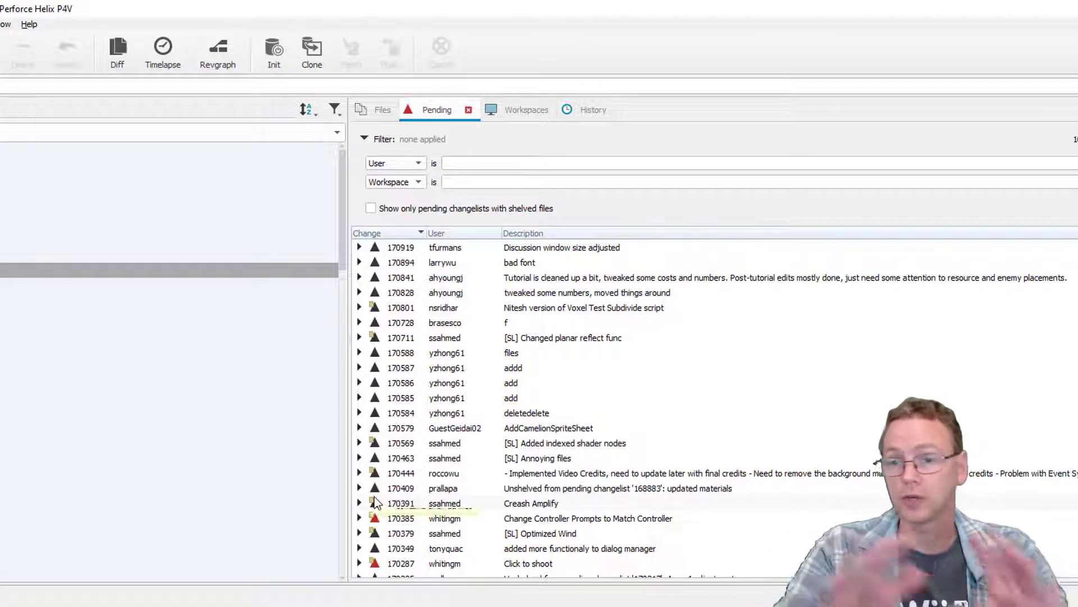
{"action": "mouse_move", "coordinate": [401, 518]}
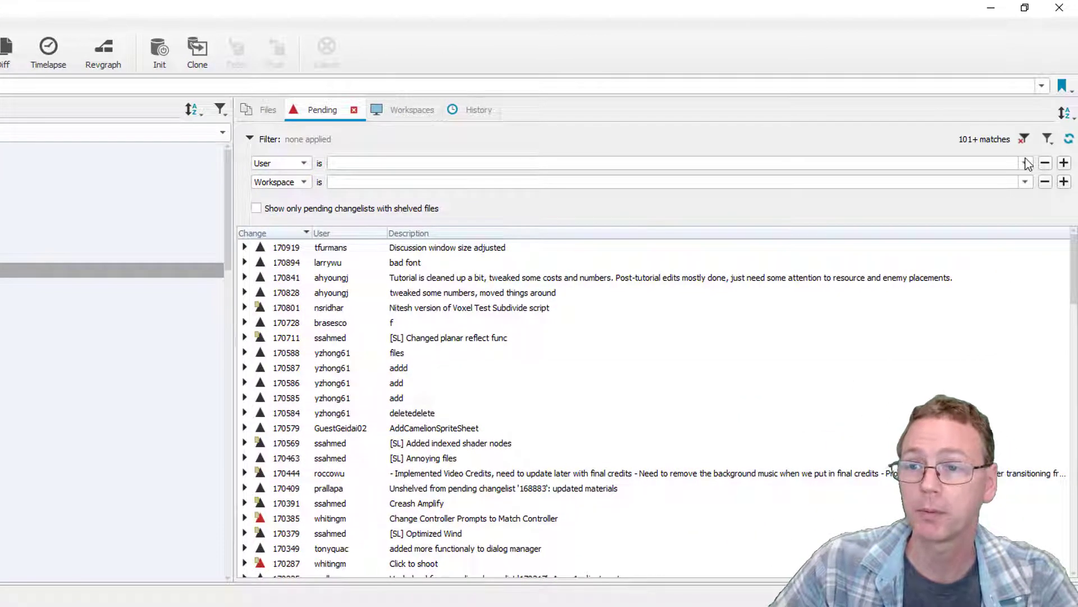
{"action": "mouse_move", "coordinate": [333, 419]}
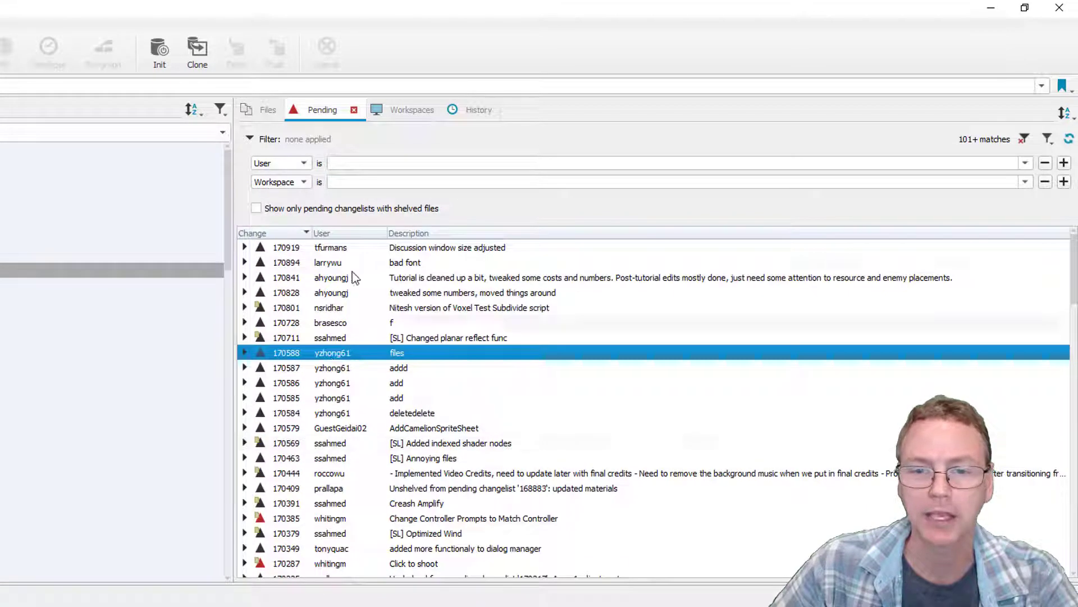
{"action": "mouse_move", "coordinate": [376, 500]}
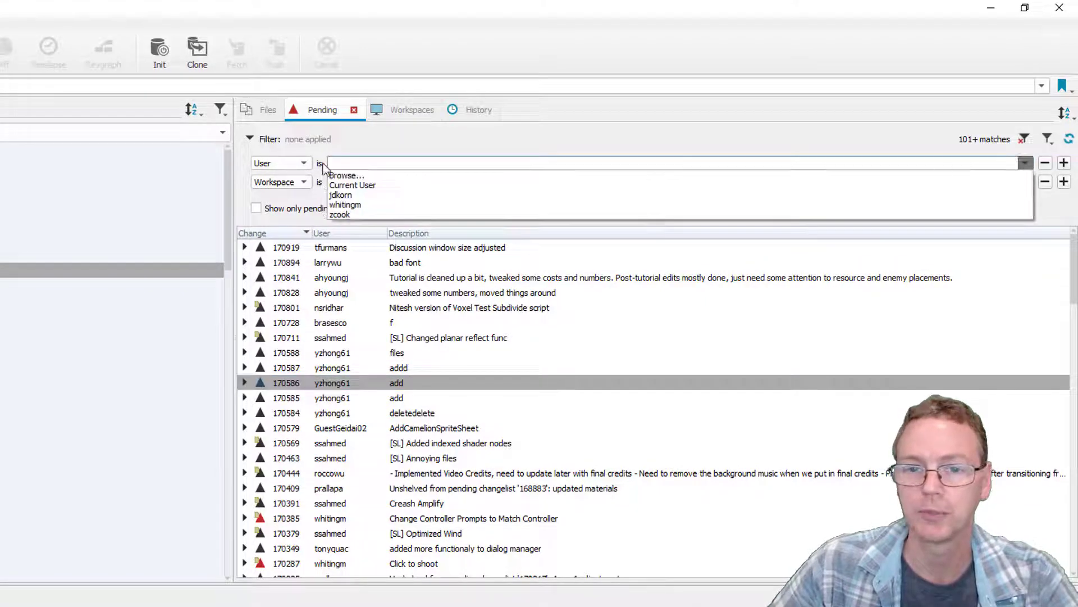
Filter to Current User and Current workspace, then expand changelist 170385.
{"action": "left_click", "coordinate": [352, 185]}
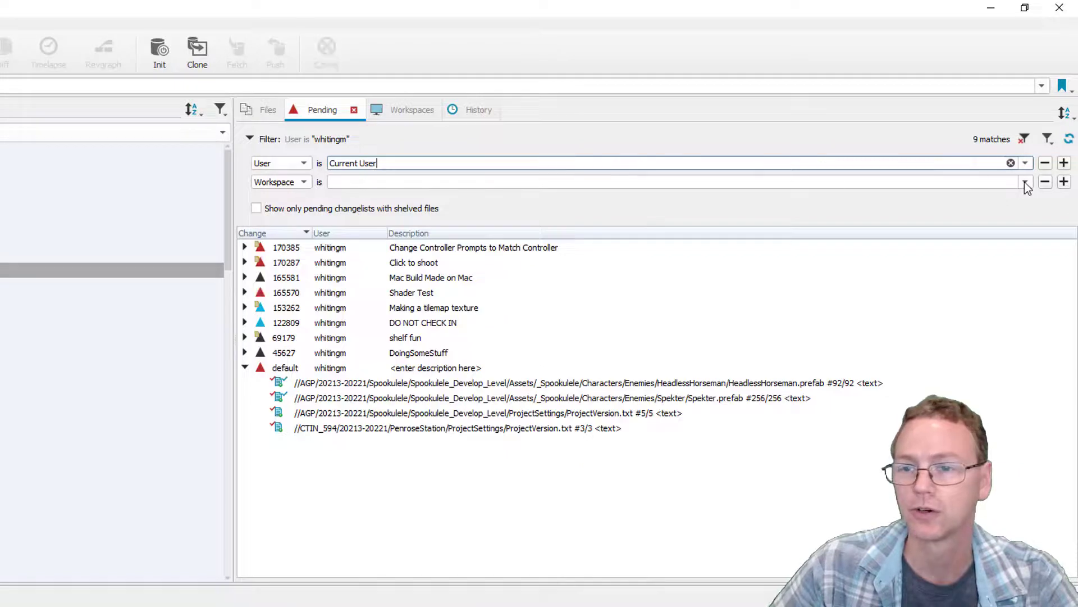
{"action": "left_click", "coordinate": [1026, 181]}
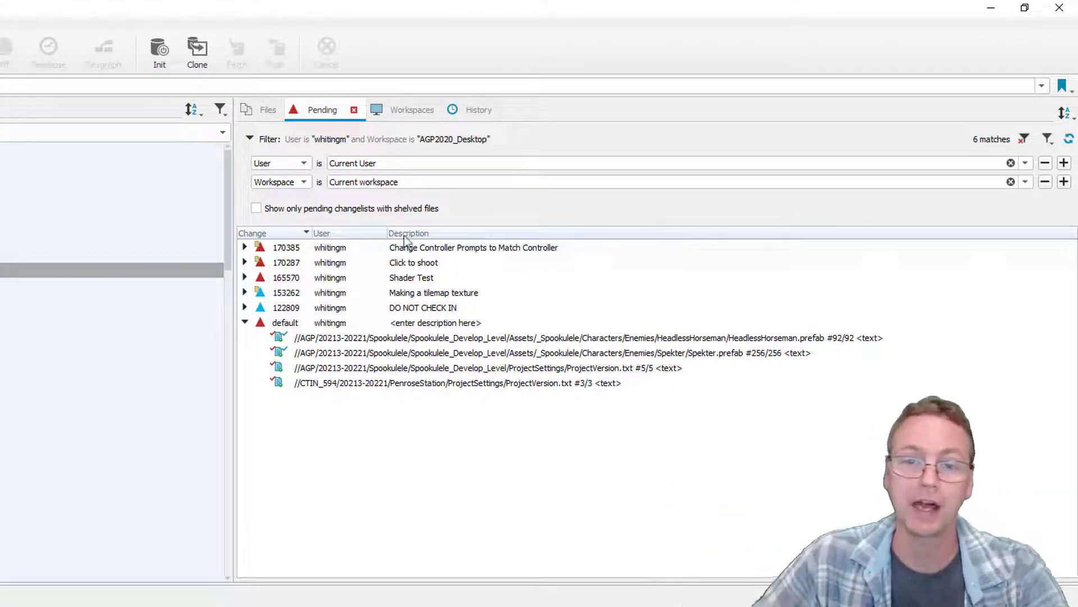
{"action": "left_click", "coordinate": [245, 247]}
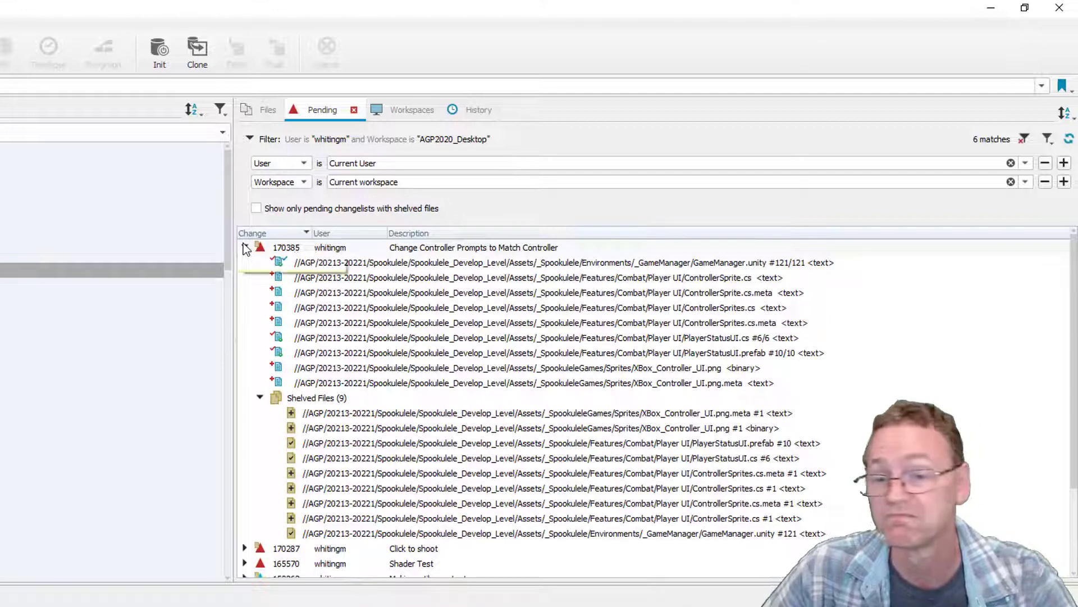